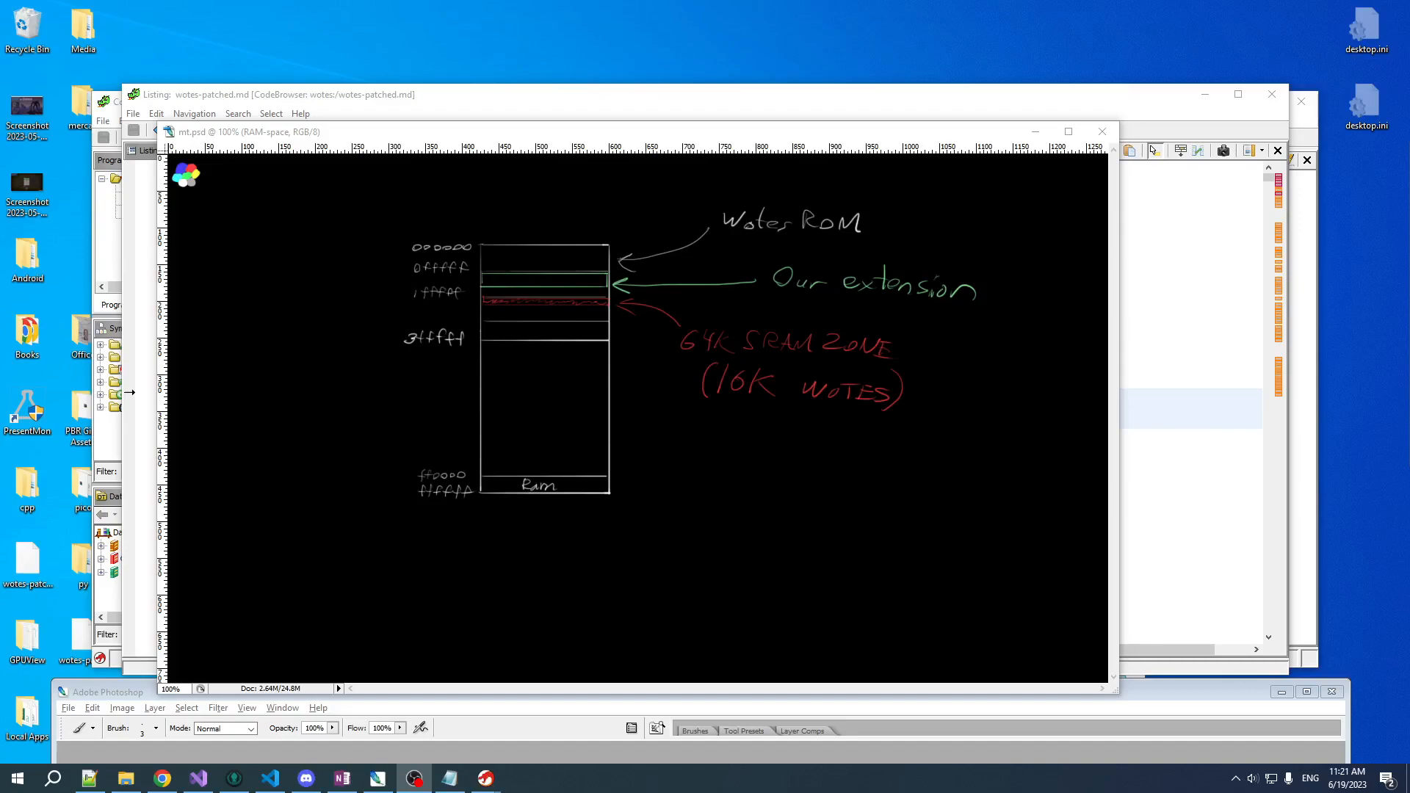
pyautogui.moveTo(782, 352)
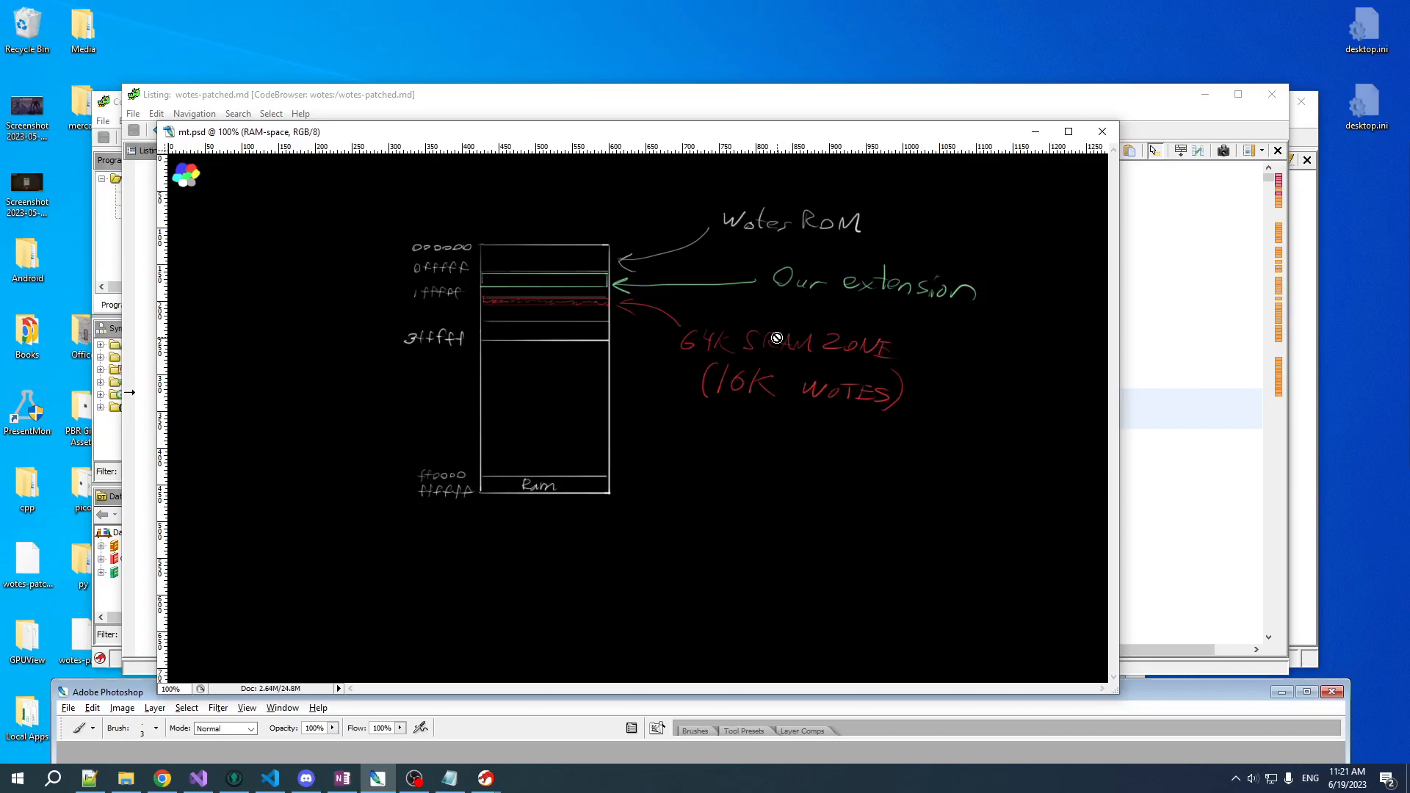
pyautogui.moveTo(942, 276)
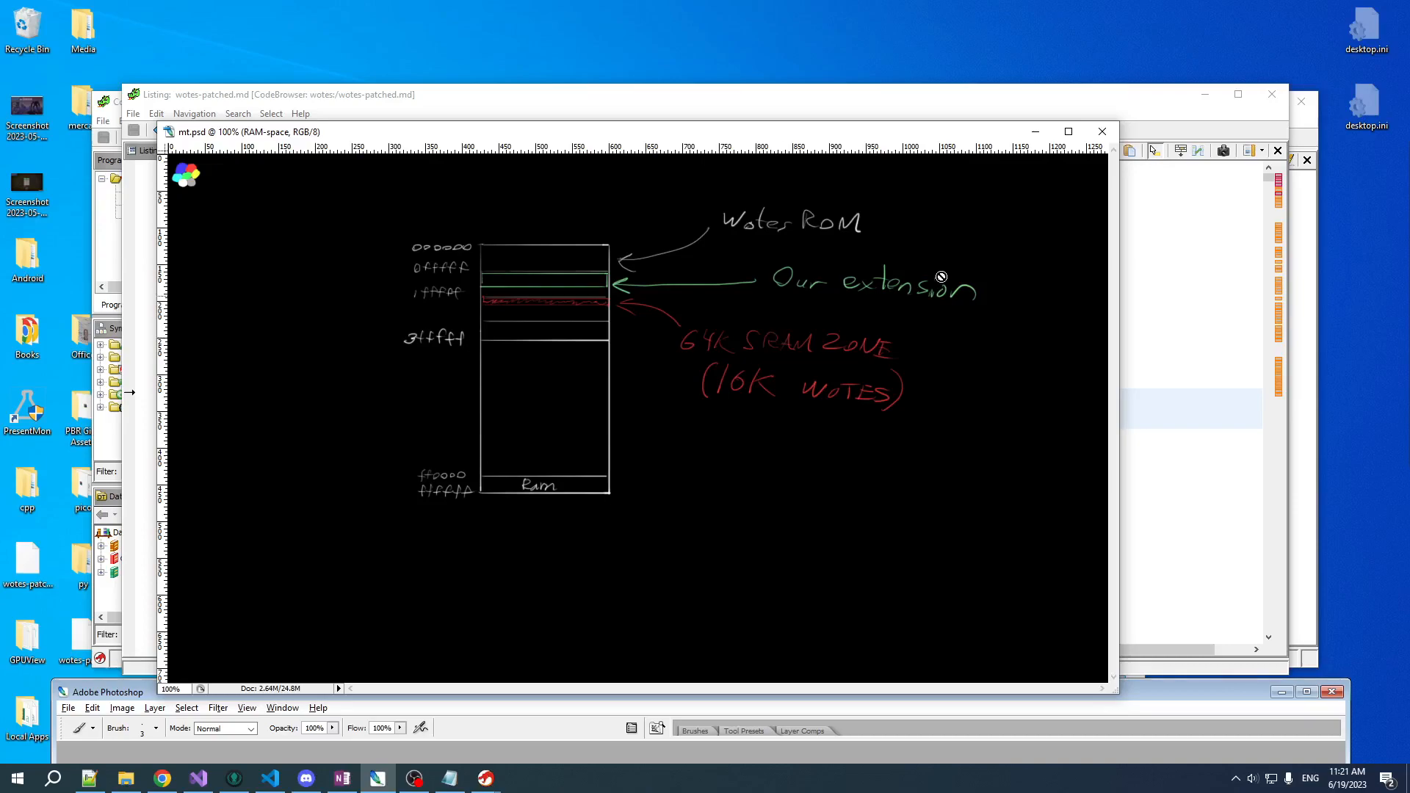
pyautogui.moveTo(574, 333)
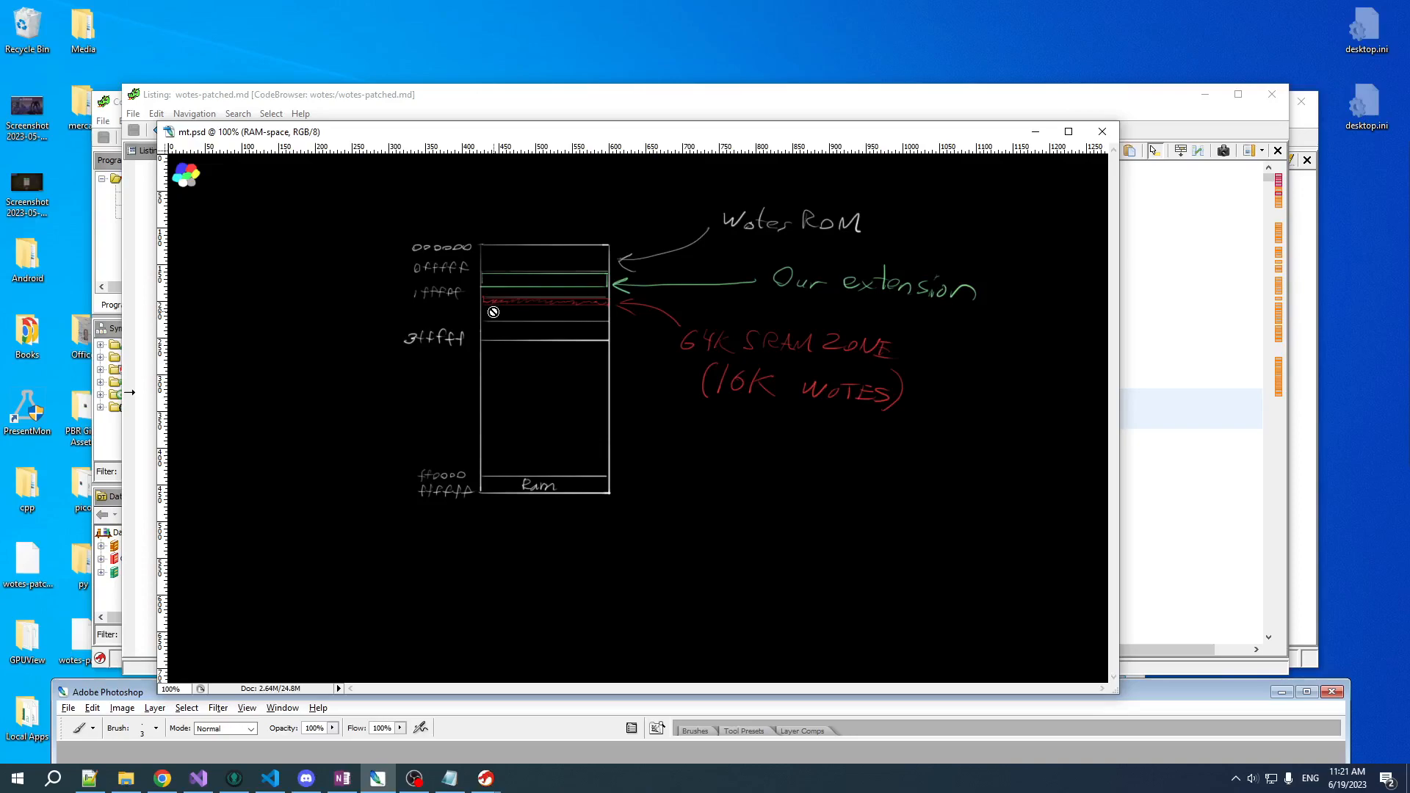
pyautogui.moveTo(619, 340)
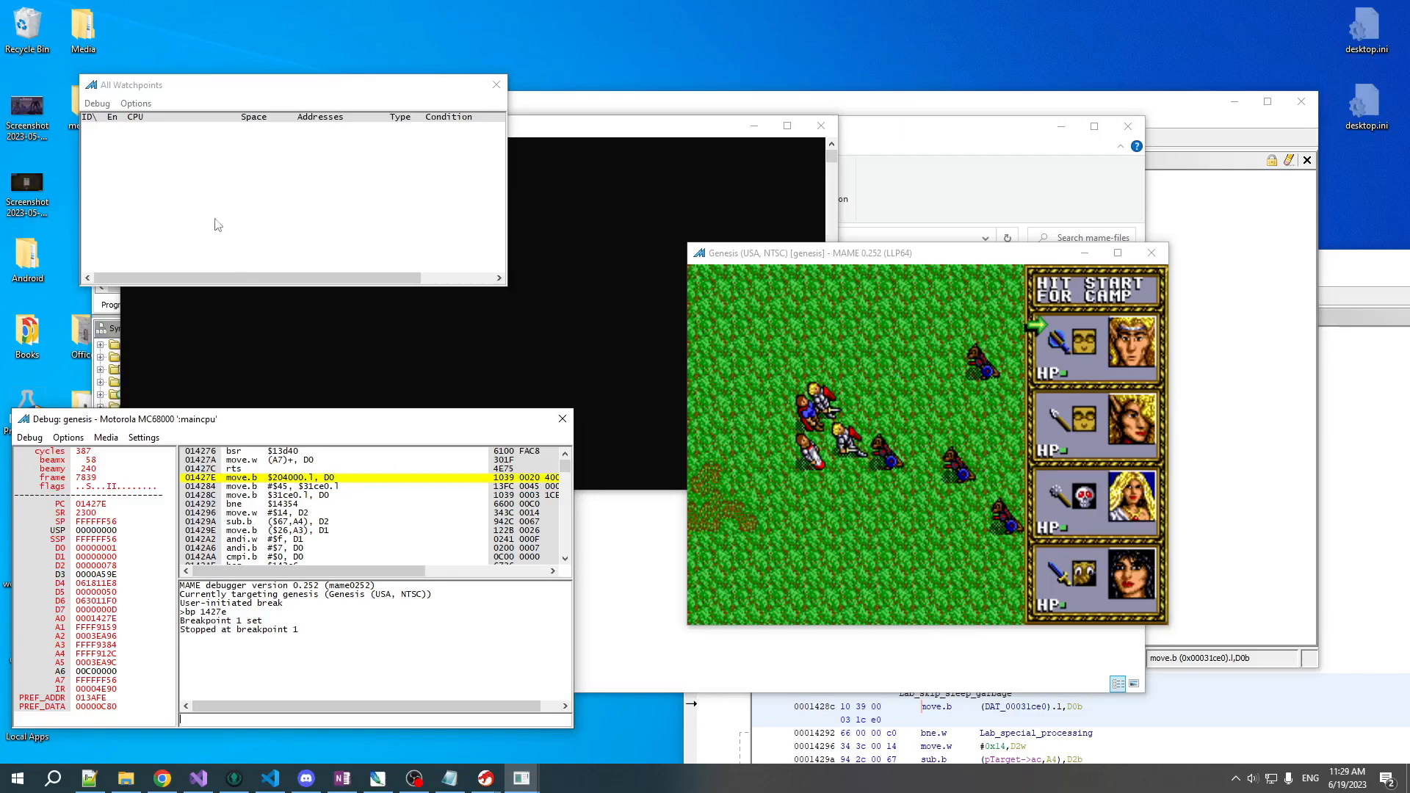
# Step past breakpoint 1 from 1427E to 14292 and resume the game without the debugger.
pyautogui.click(29, 437)
pyautogui.write('204000')
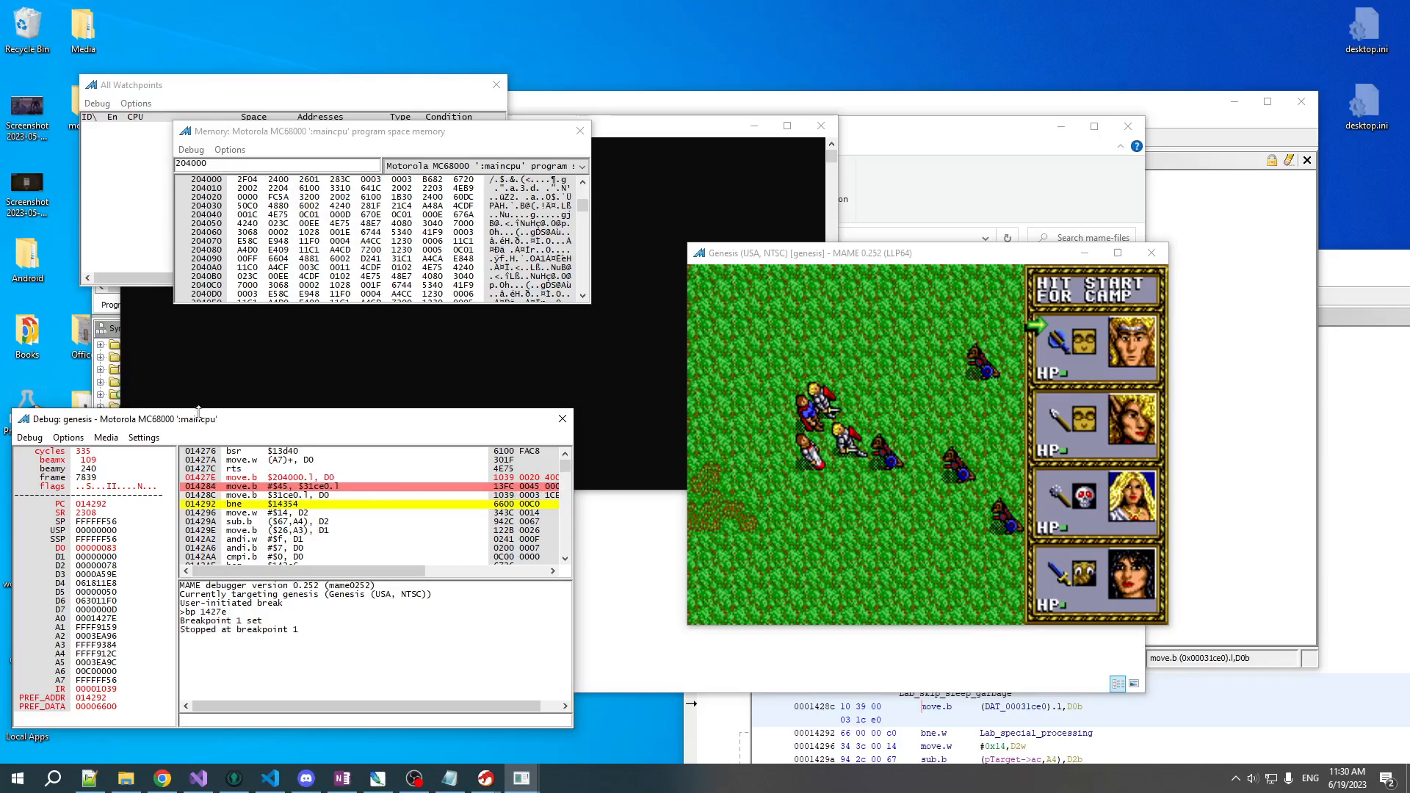
pyautogui.moveTo(562, 418)
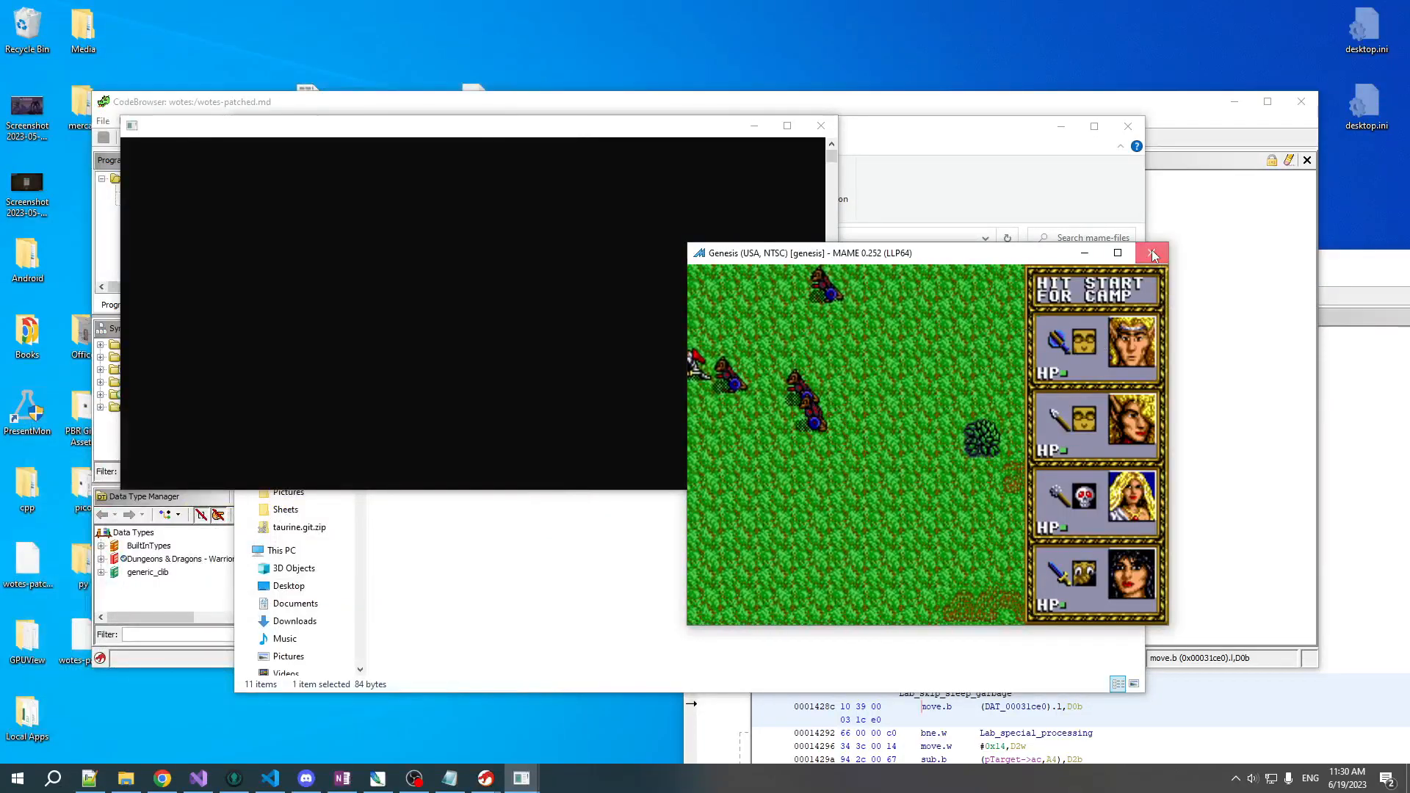
# Quit MAME and highlight 'SRAM detected from header' and length 3FFF in error.log.
pyautogui.click(1154, 253)
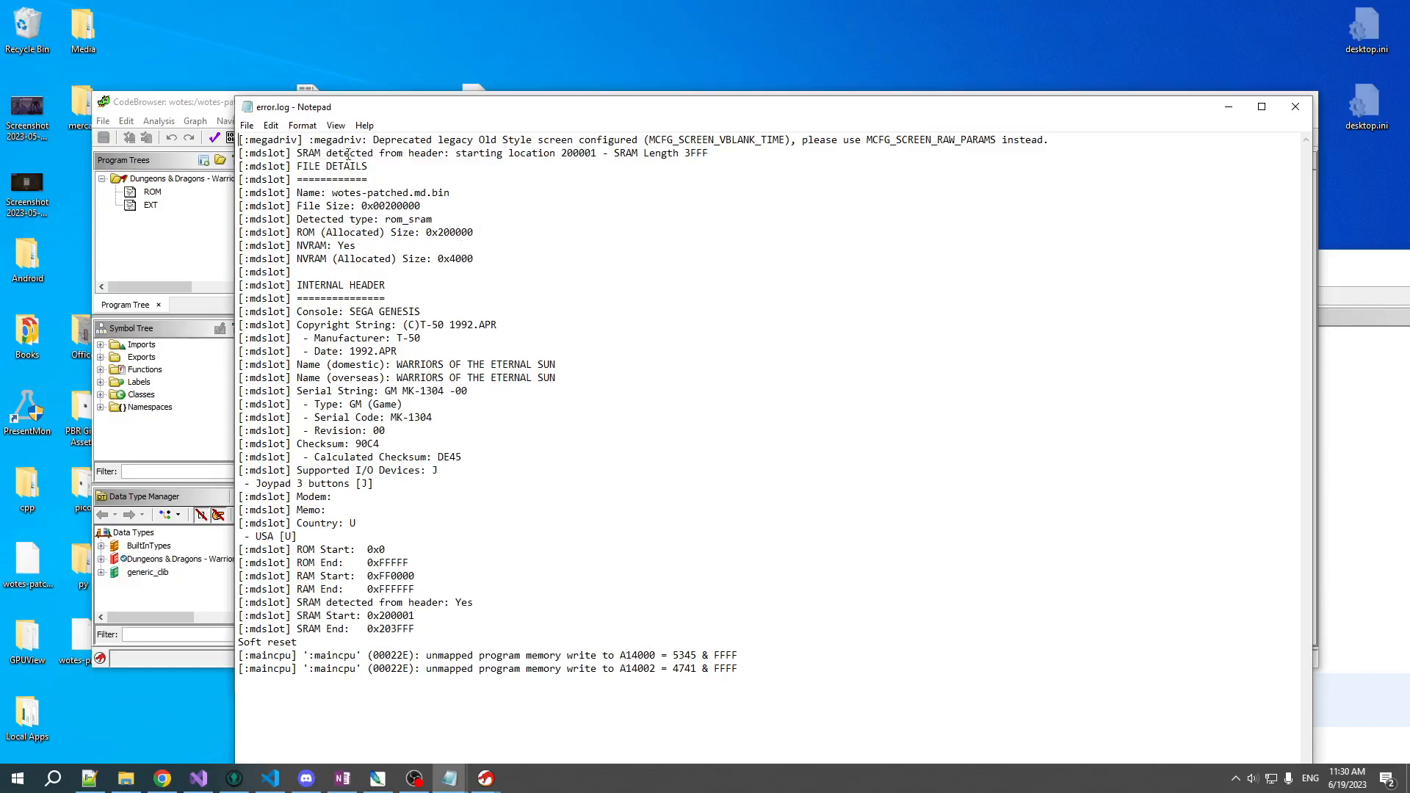
pyautogui.moveTo(297, 152); pyautogui.dragTo(465, 152)
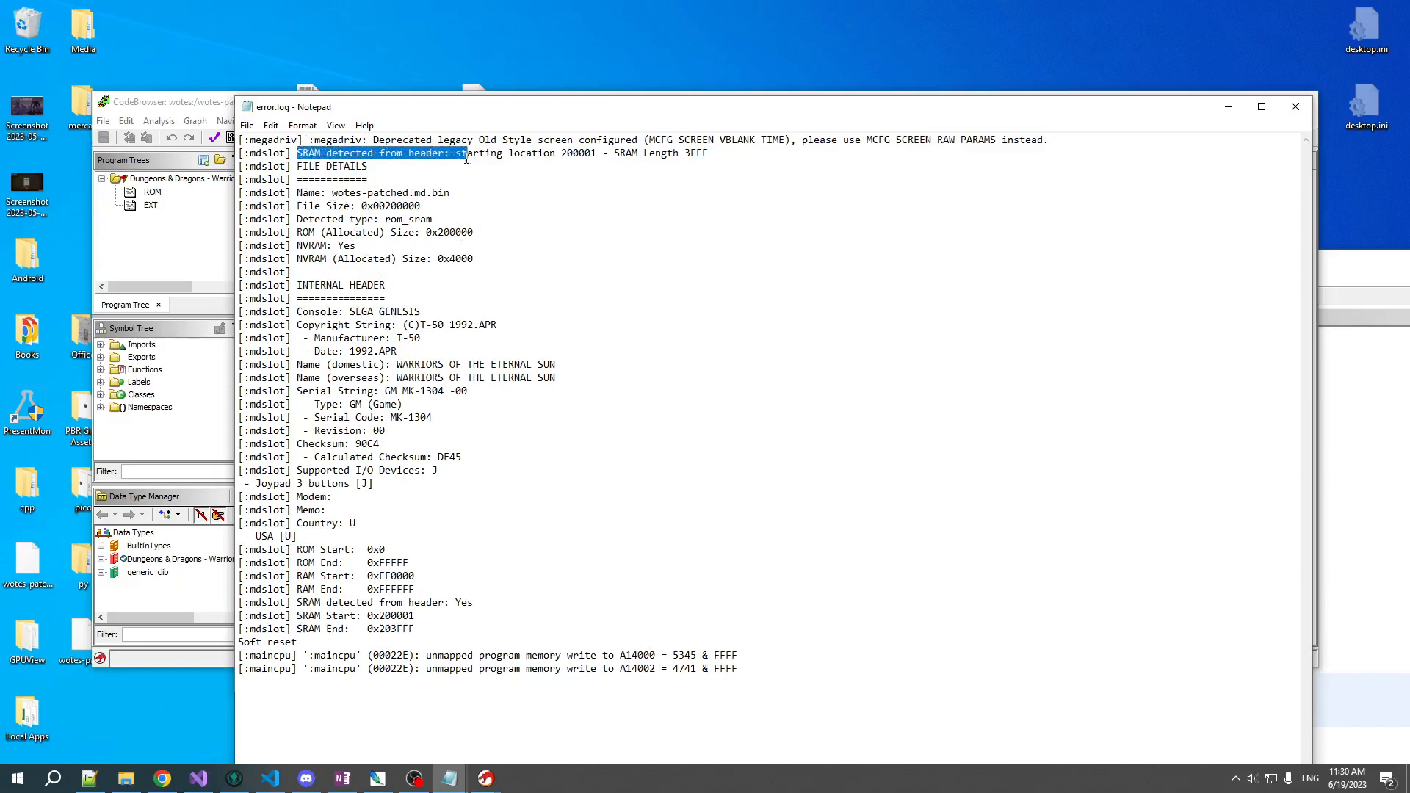
pyautogui.doubleClick(574, 152)
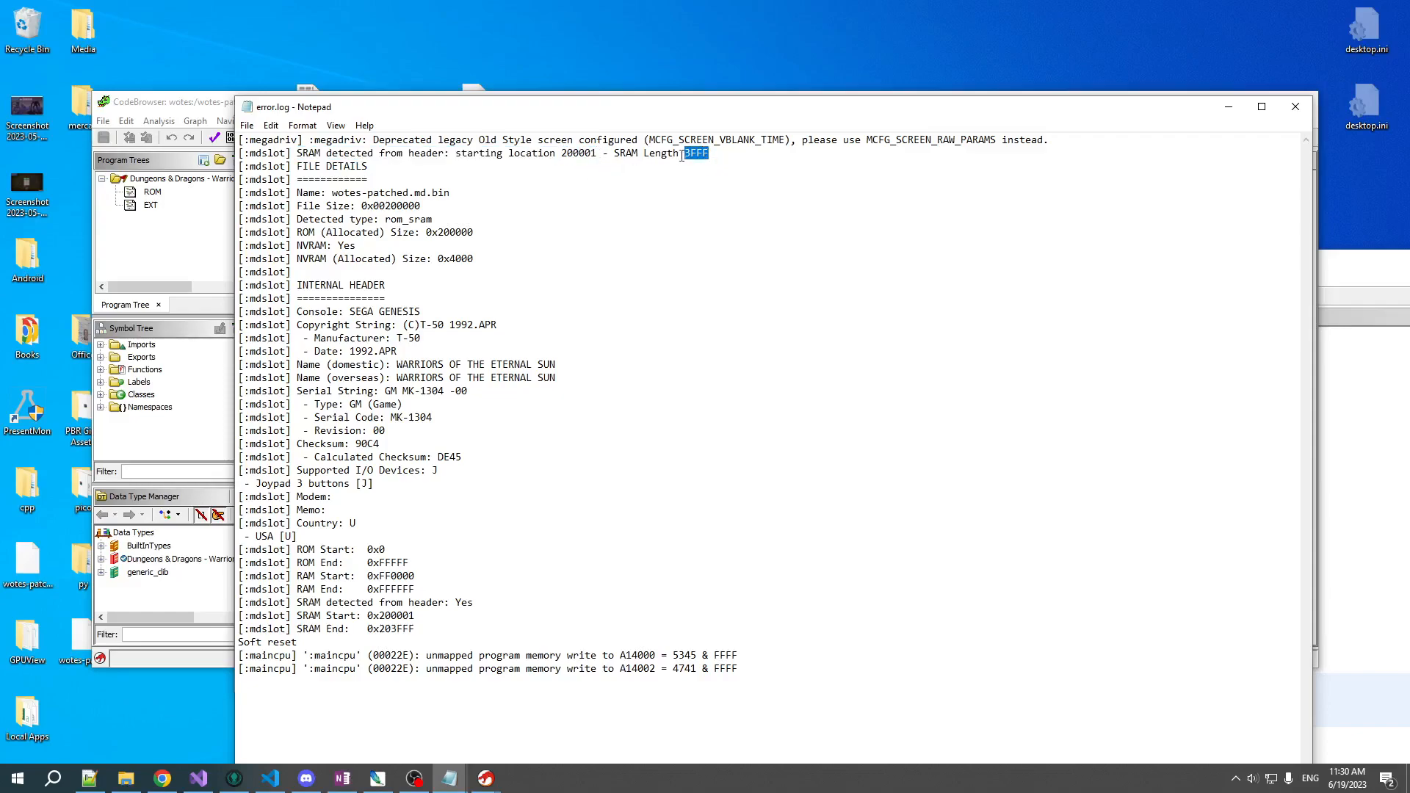
pyautogui.moveTo(870, 152)
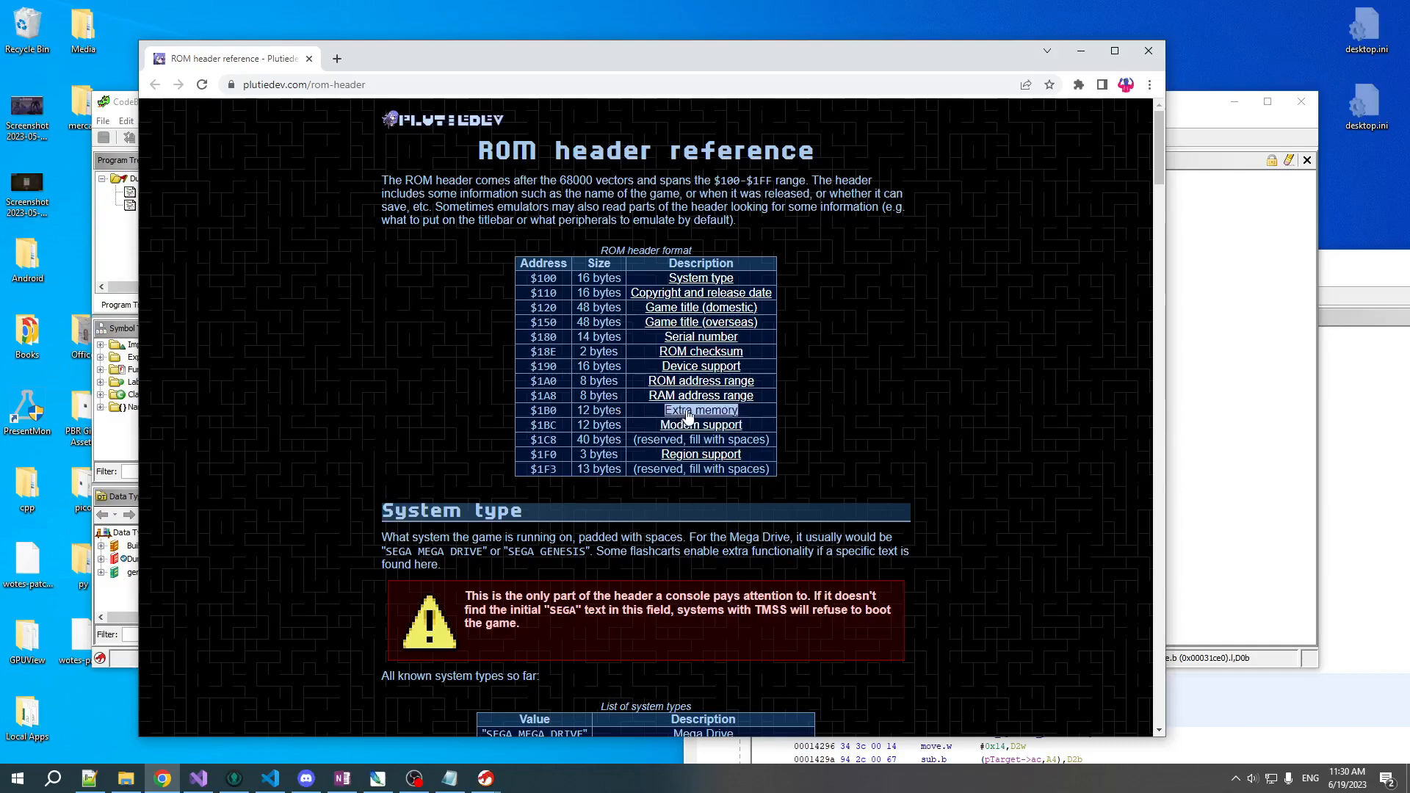
# Jump to the Extra memory section of plutiedev's ROM header reference.
pyautogui.click(701, 410)
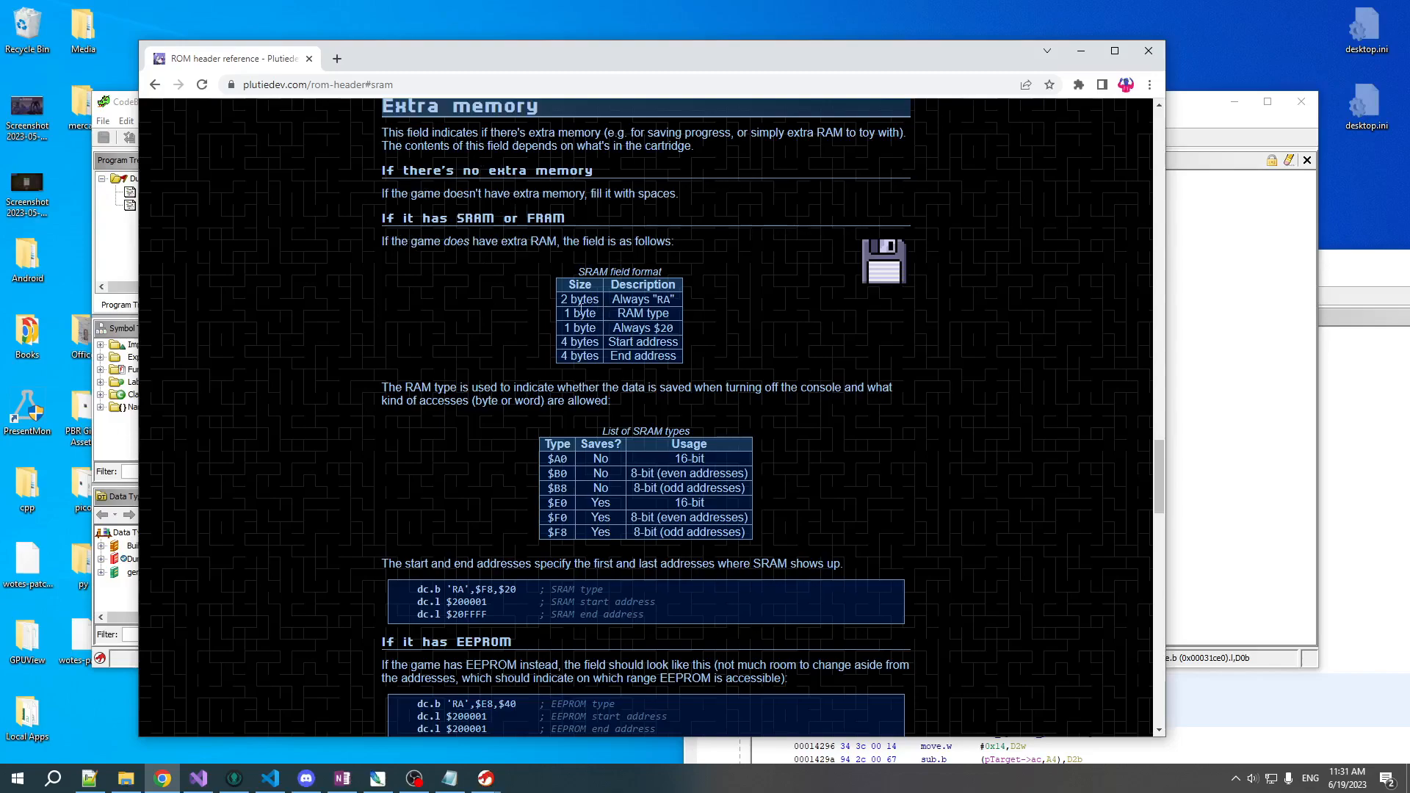
pyautogui.moveTo(606, 377)
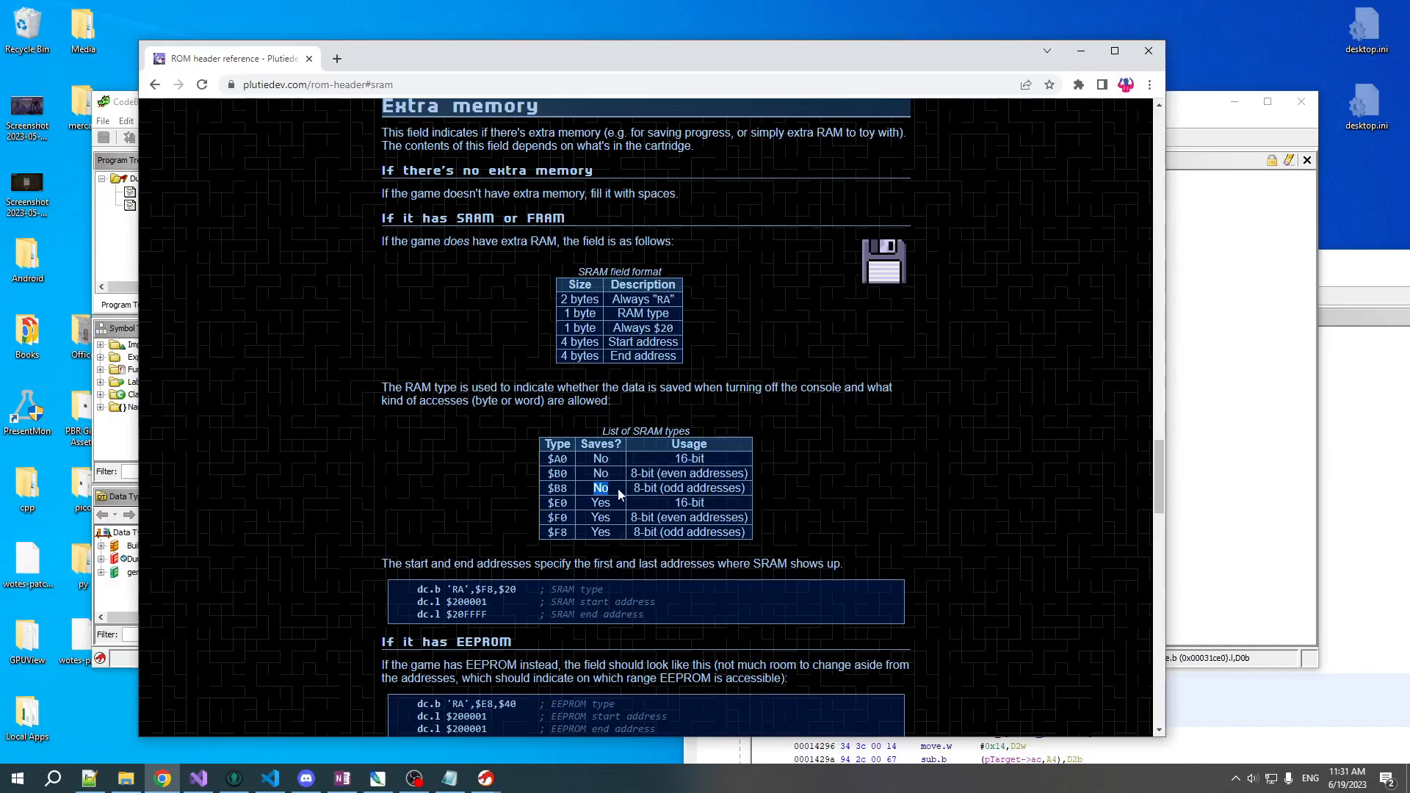
pyautogui.moveTo(757, 444)
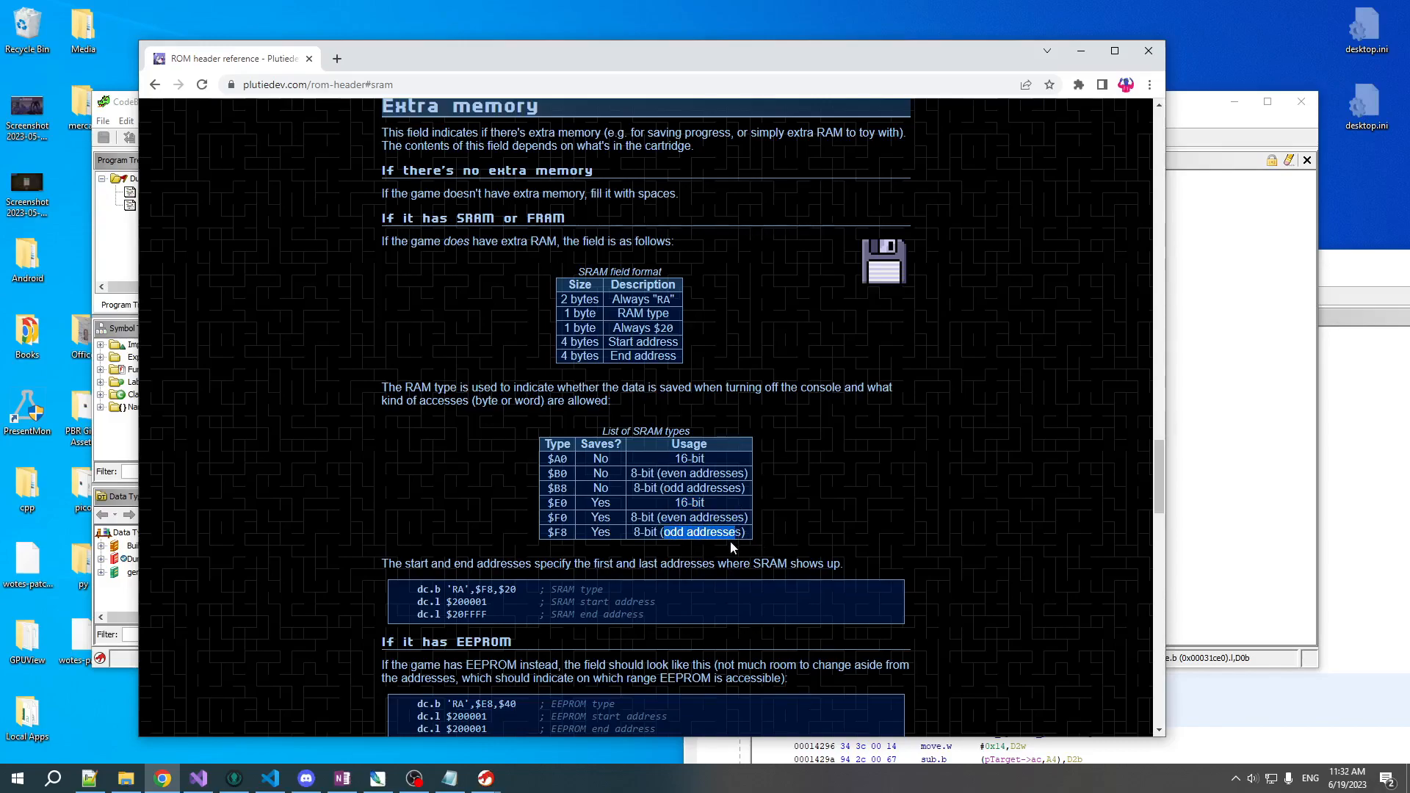
pyautogui.moveTo(724, 517)
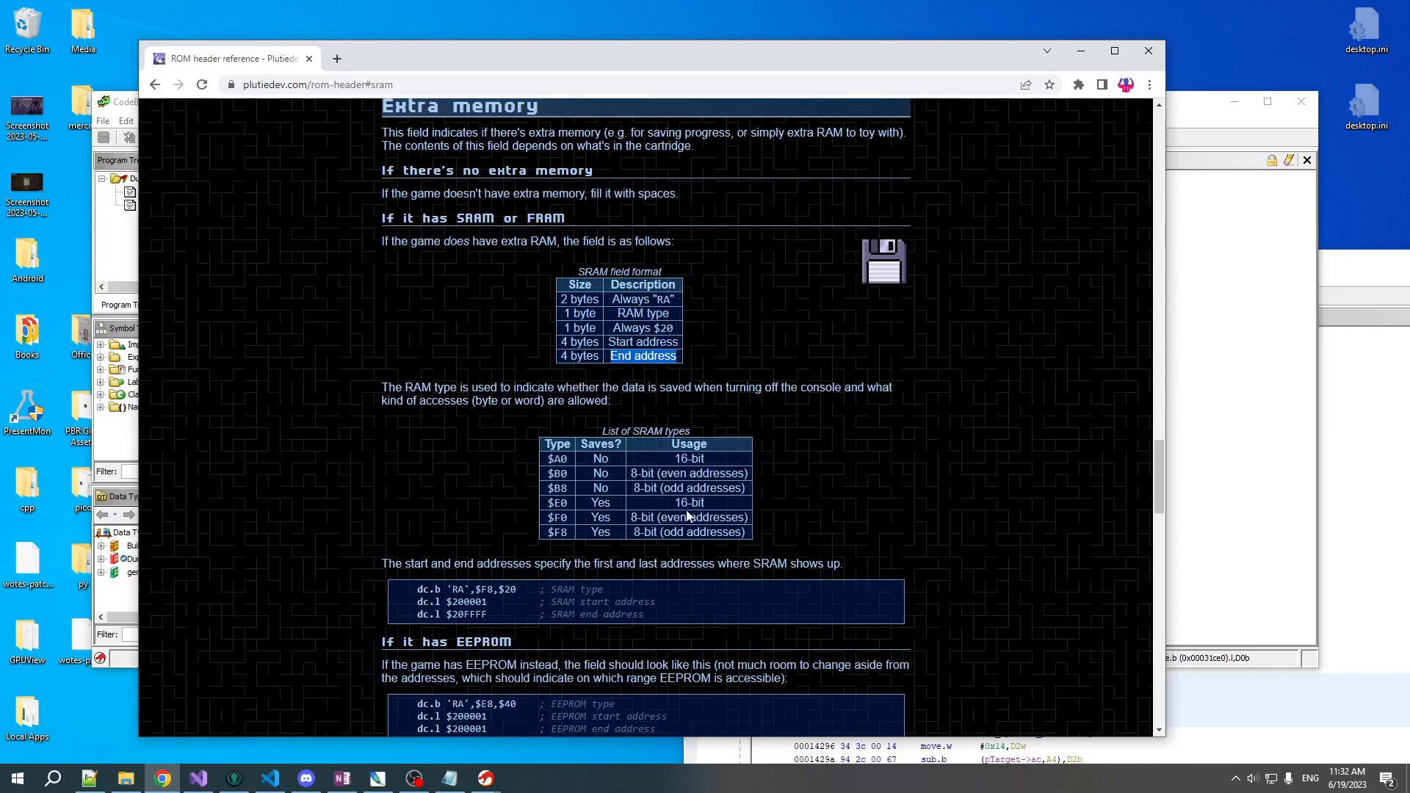
pyautogui.moveTo(666, 511)
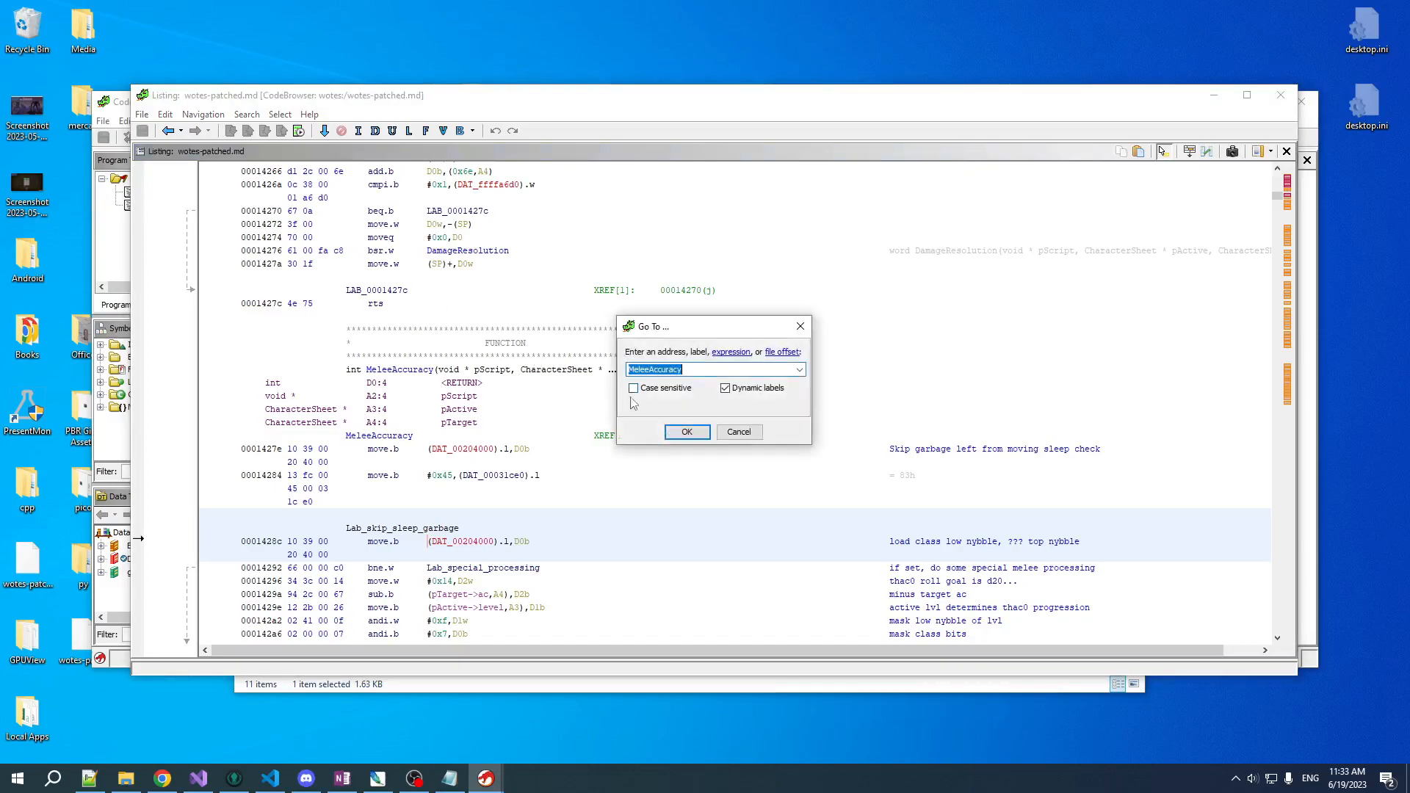
# Go to header address 100 and expand the GenHeader SRAM structure at 1b0.
pyautogui.write('100')
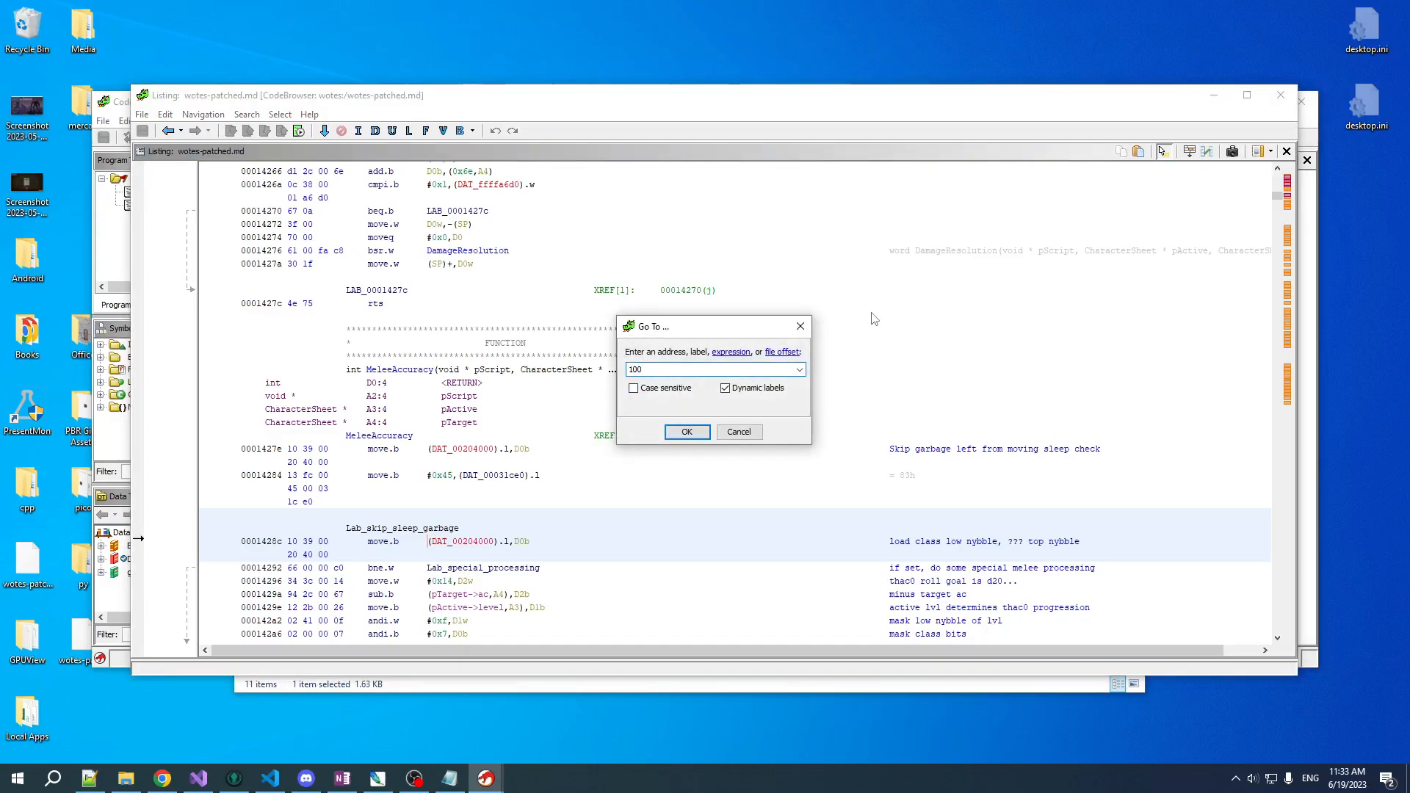
pyautogui.click(686, 432)
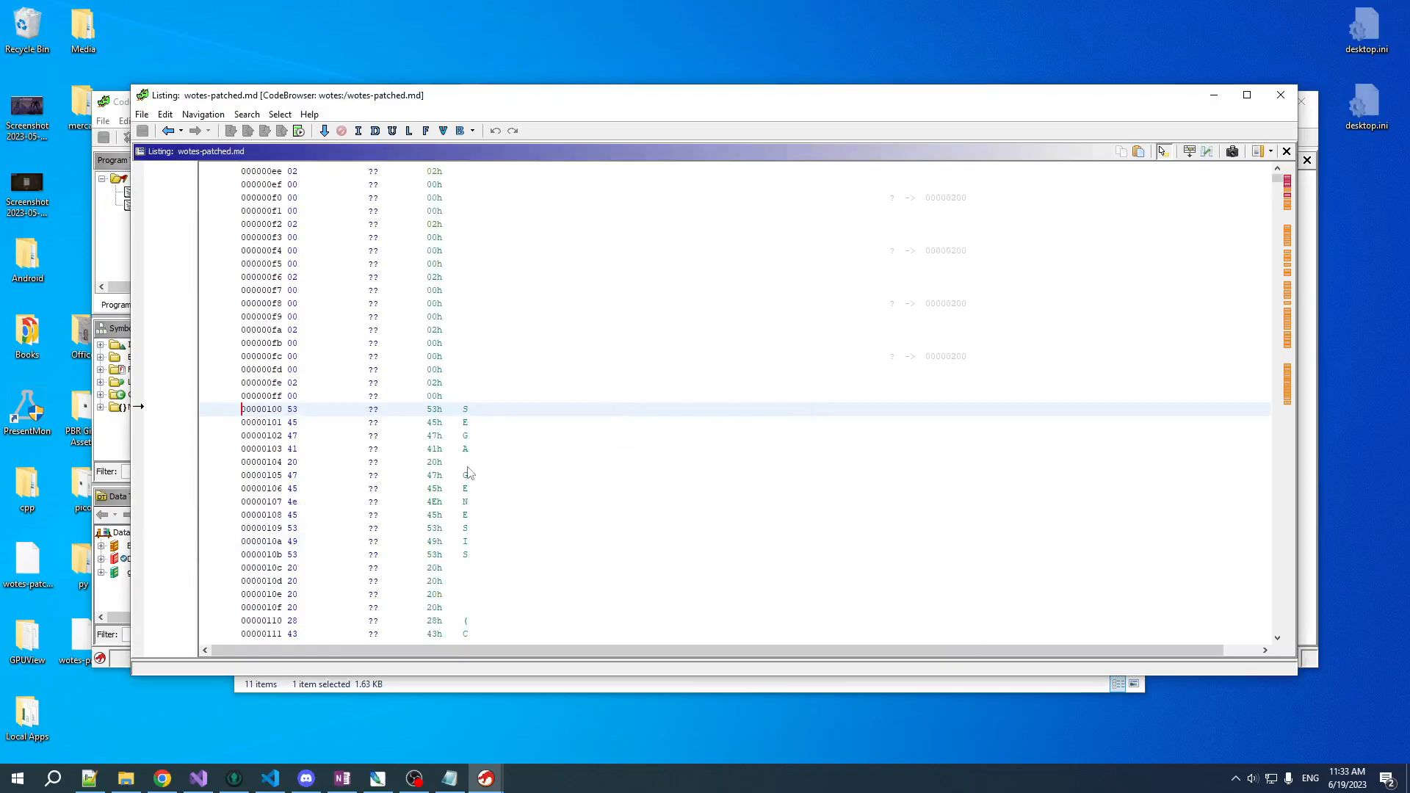
pyautogui.scroll(-3)
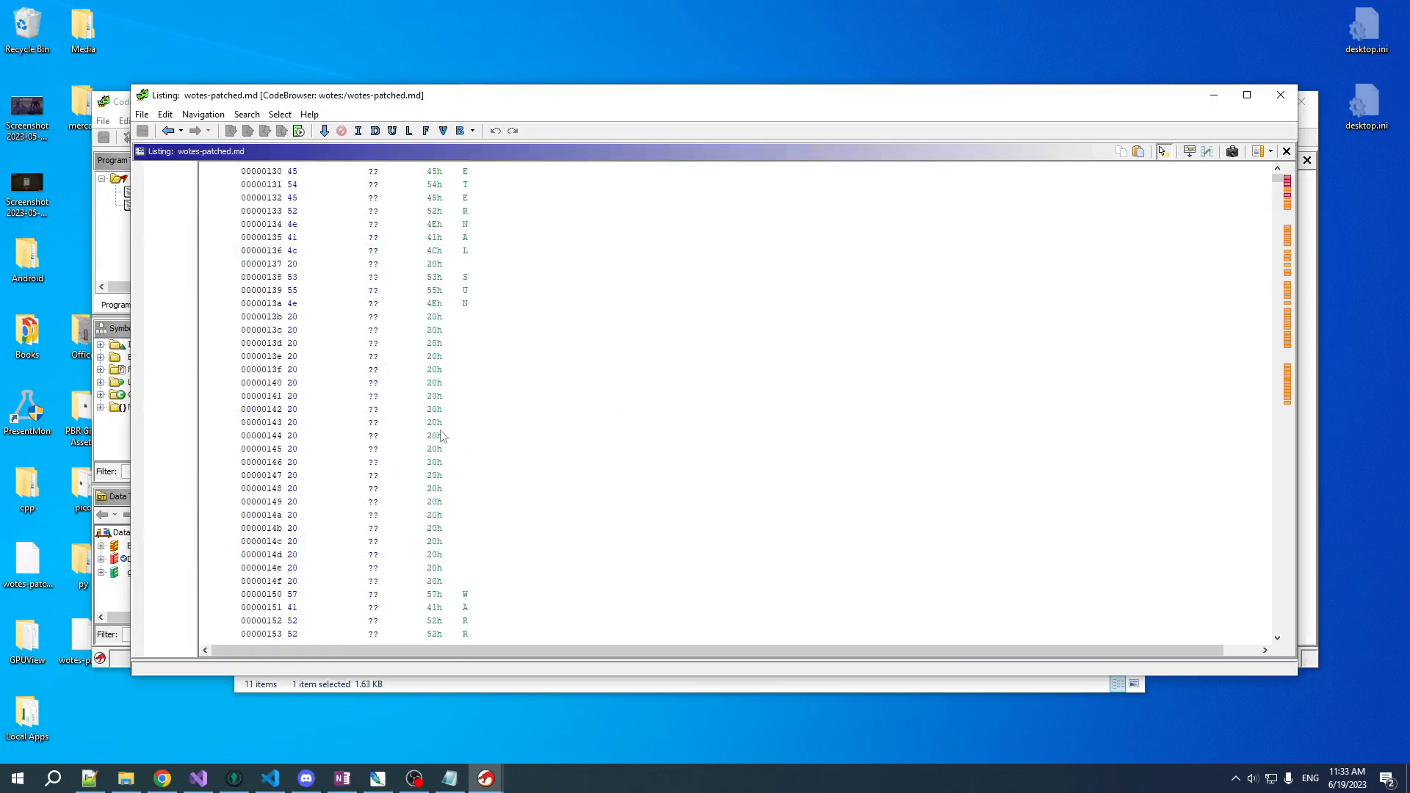
pyautogui.scroll(-3)
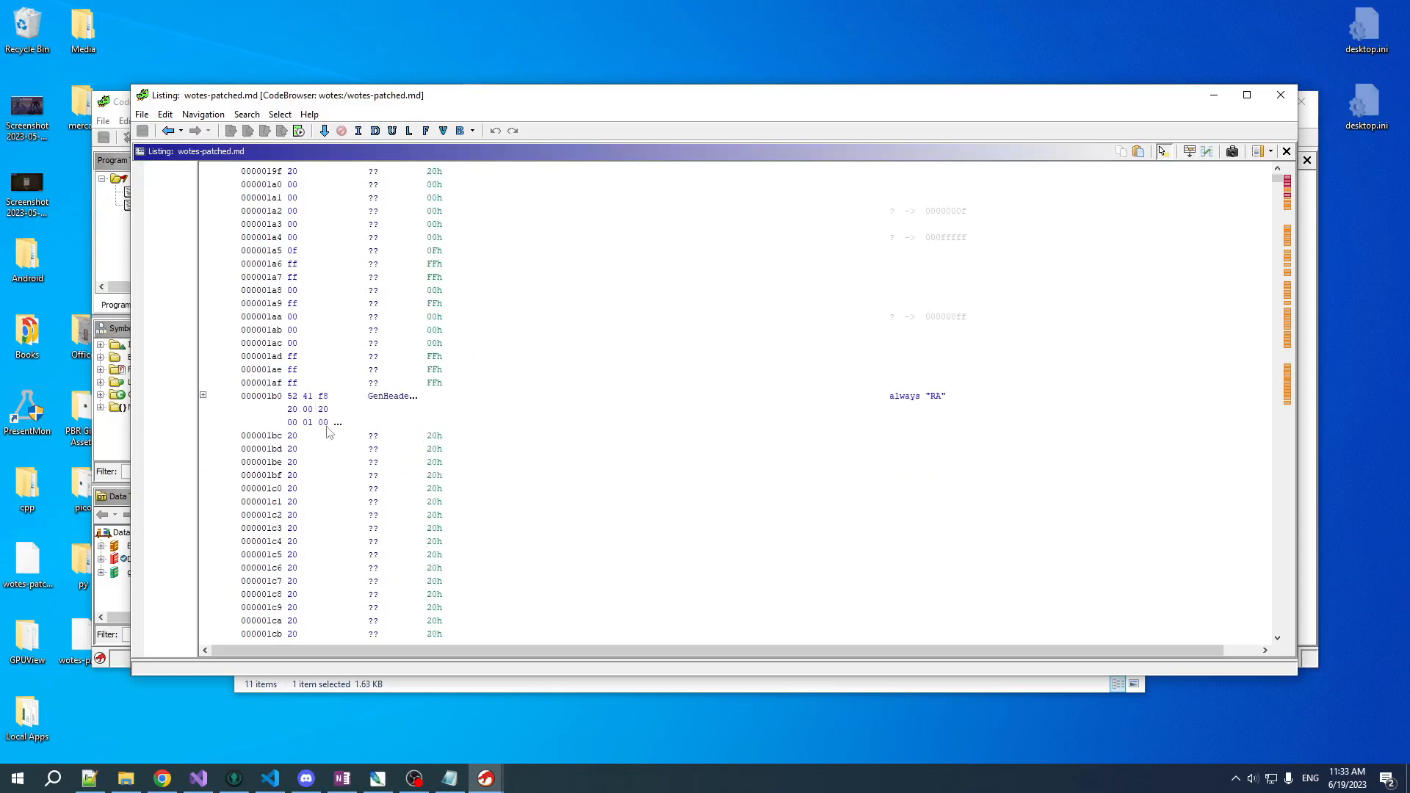
pyautogui.click(203, 397)
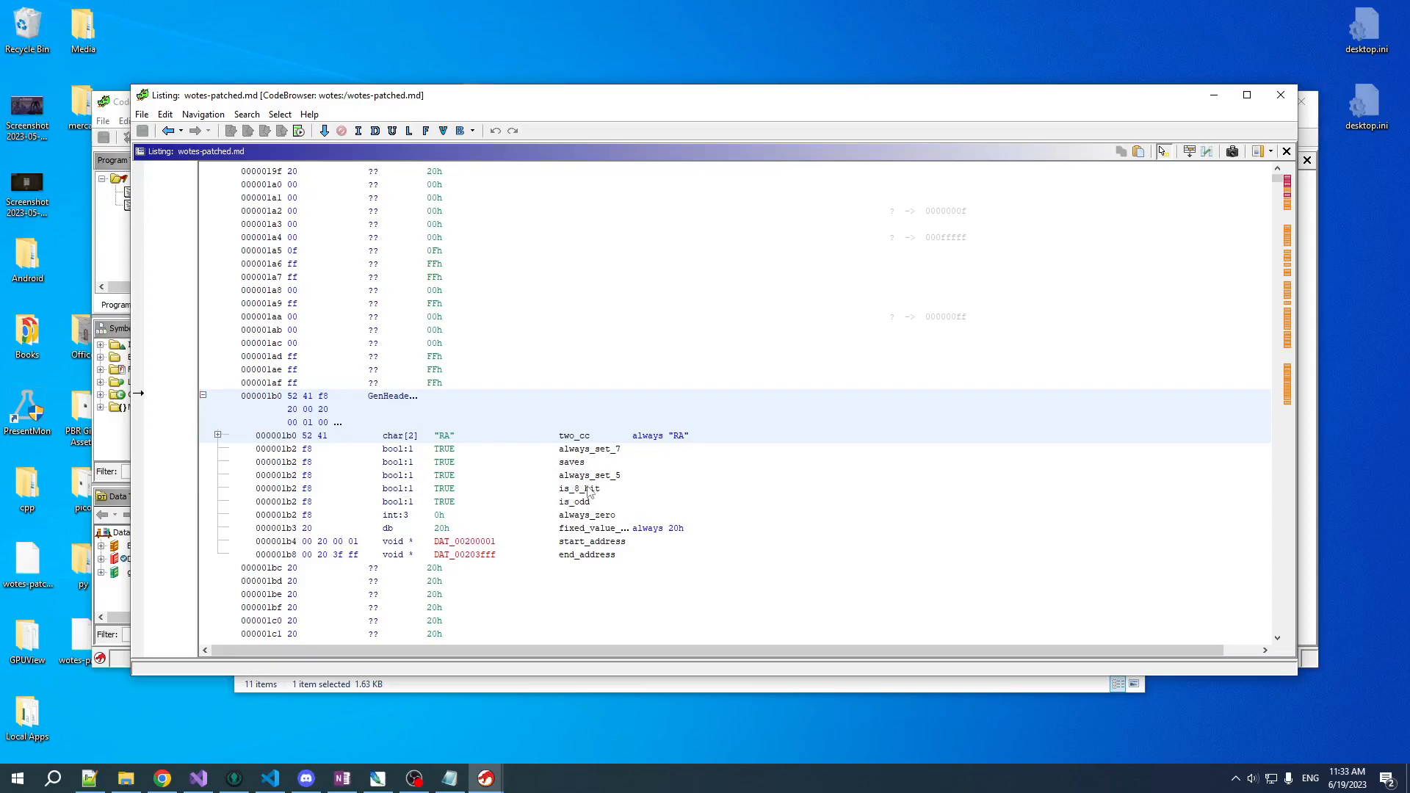
pyautogui.moveTo(570, 619)
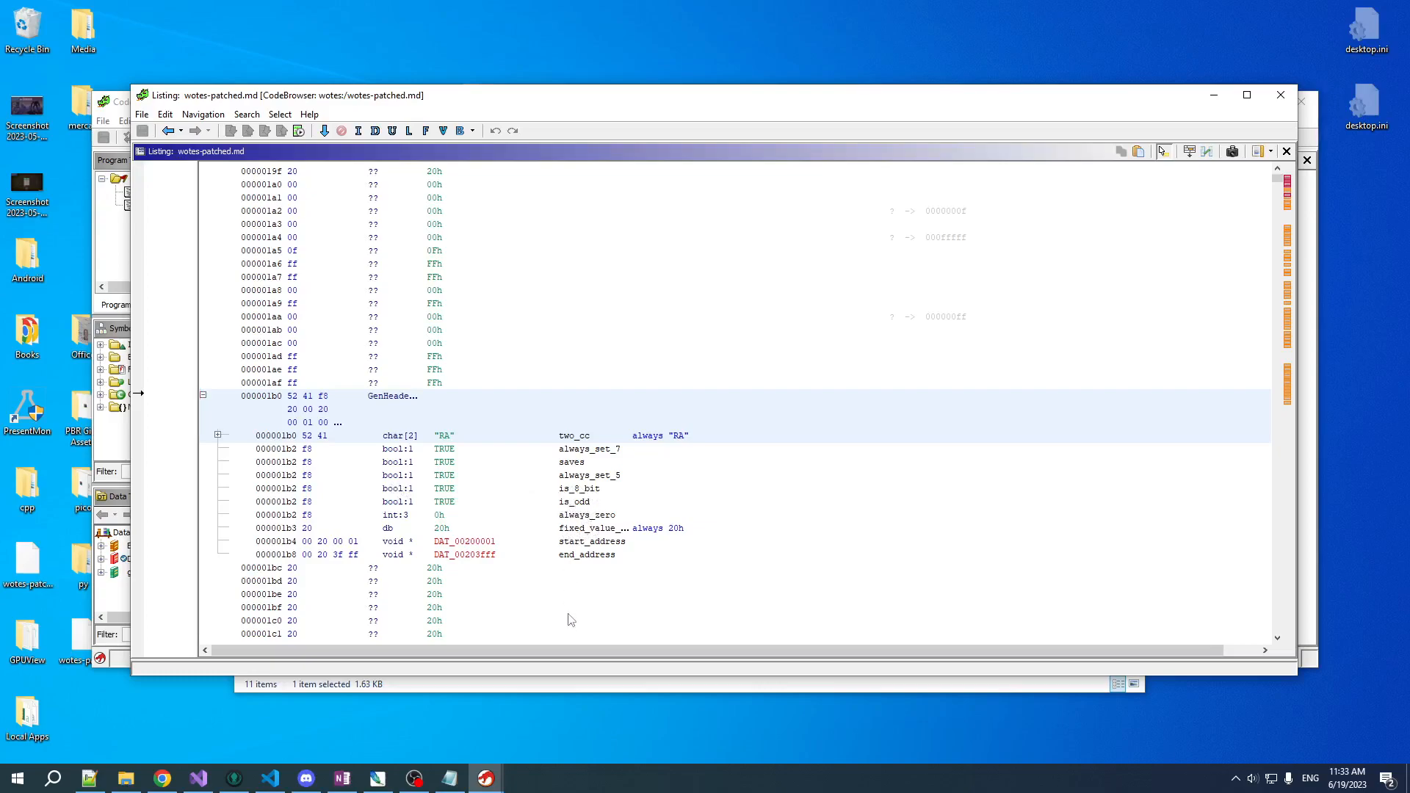
pyautogui.moveTo(389, 447)
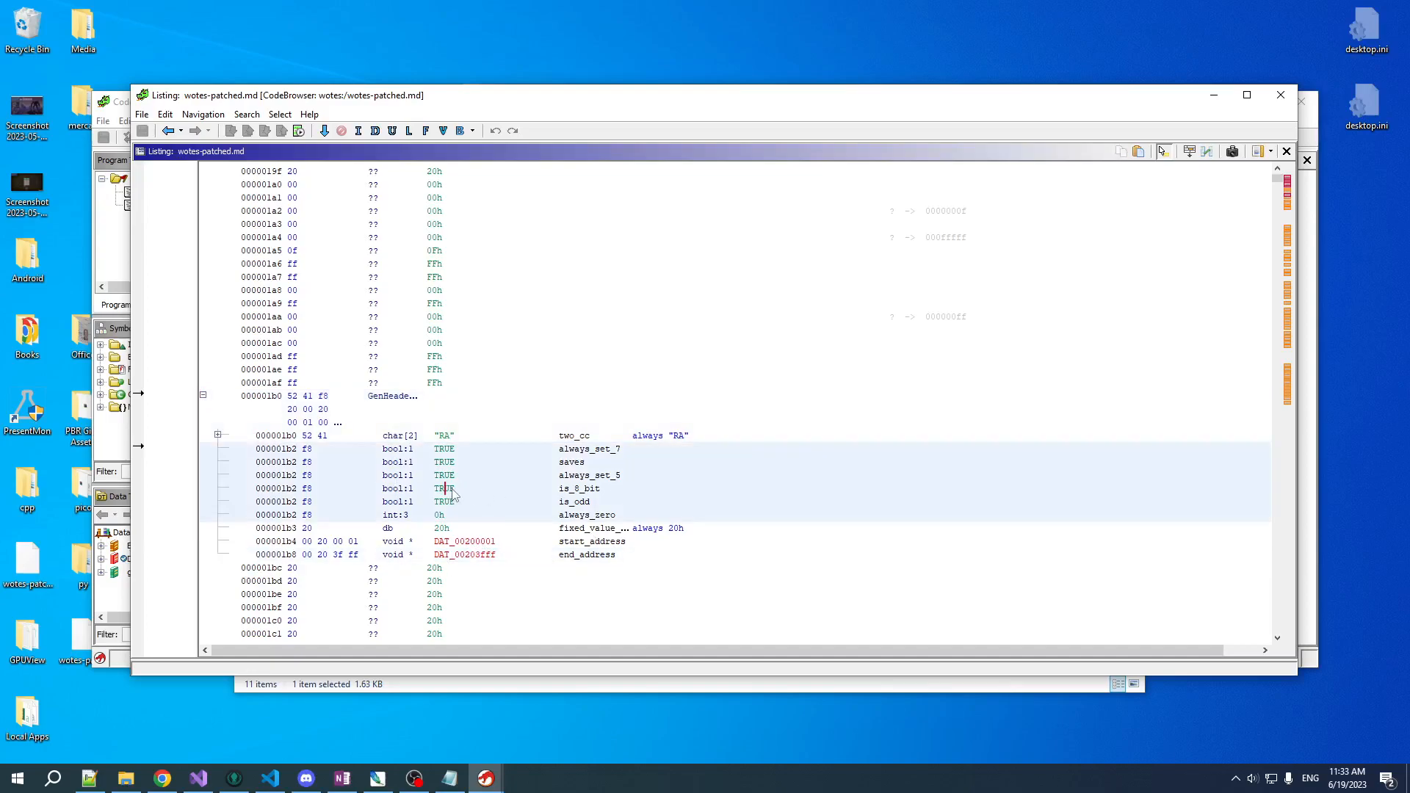
pyautogui.moveTo(569, 494)
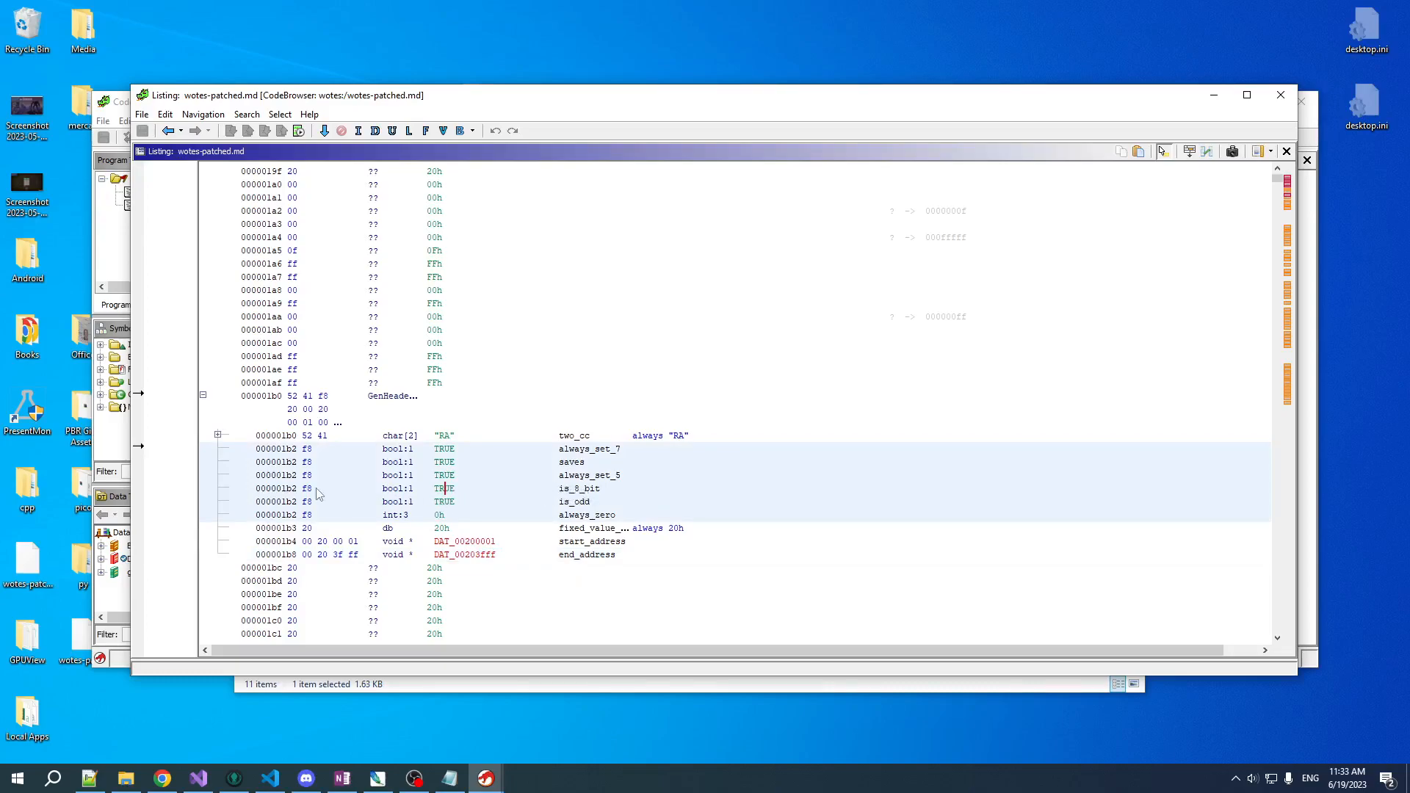
pyautogui.moveTo(509, 494)
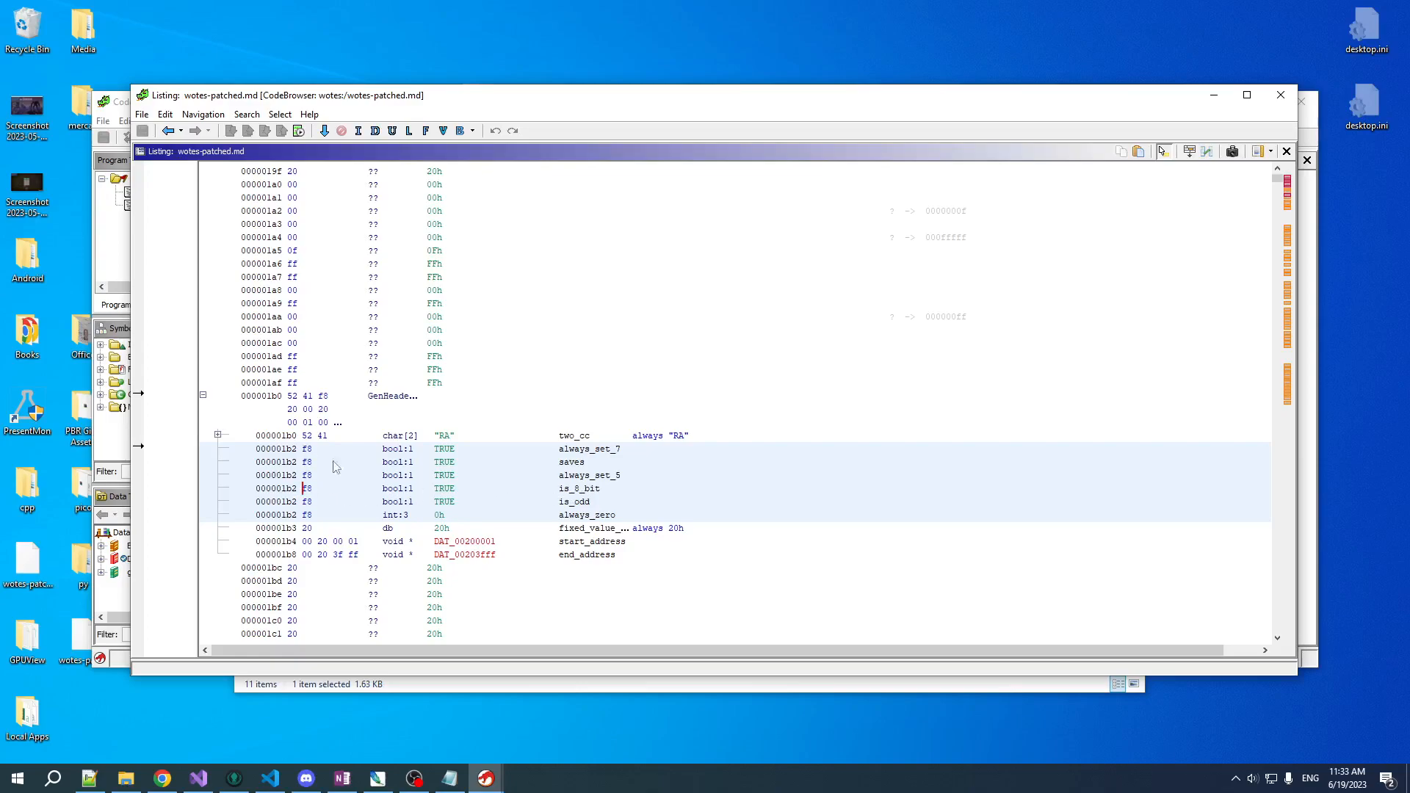
pyautogui.moveTo(304, 552)
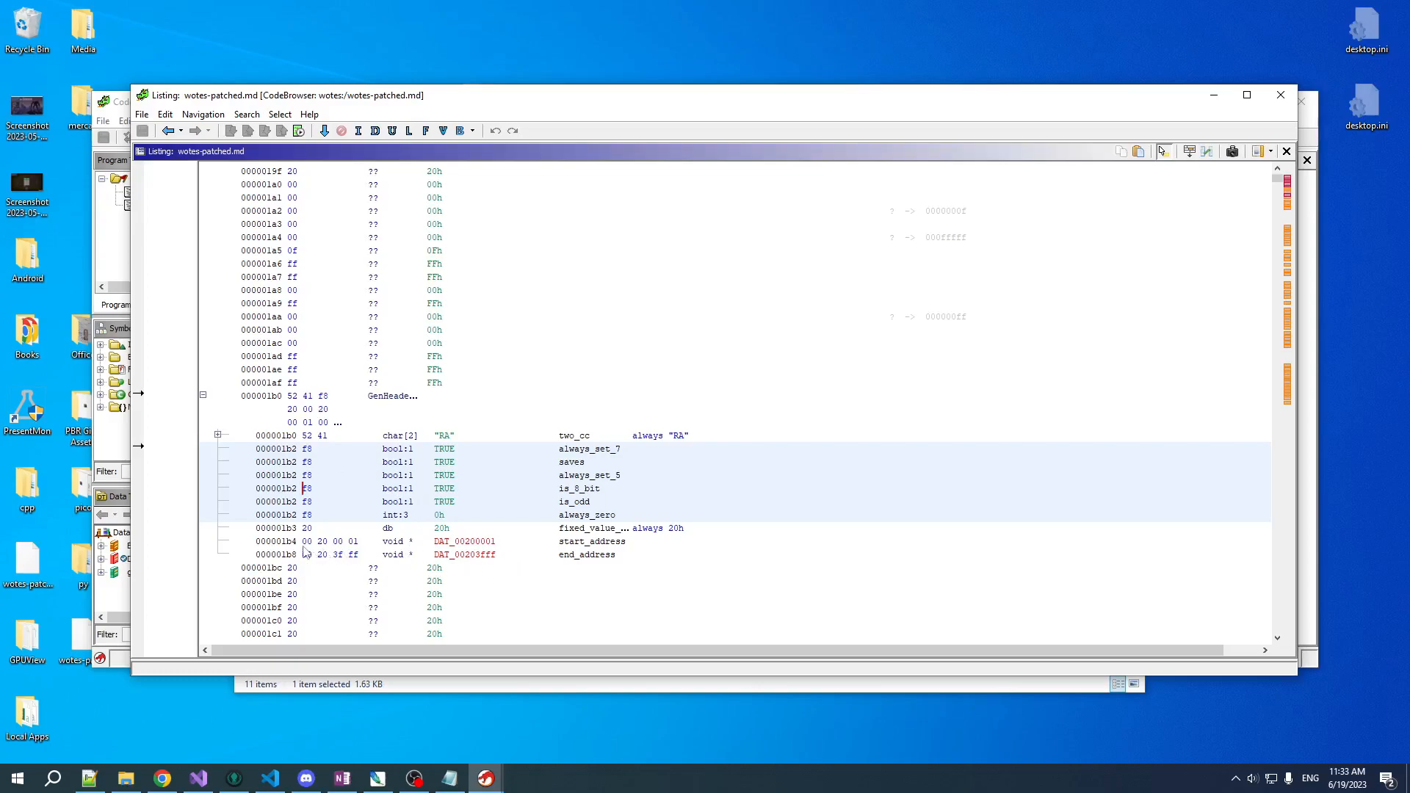
# Select the SRAM end_address bytes (203FFF) and bring up their editing actions.
pyautogui.click(341, 554)
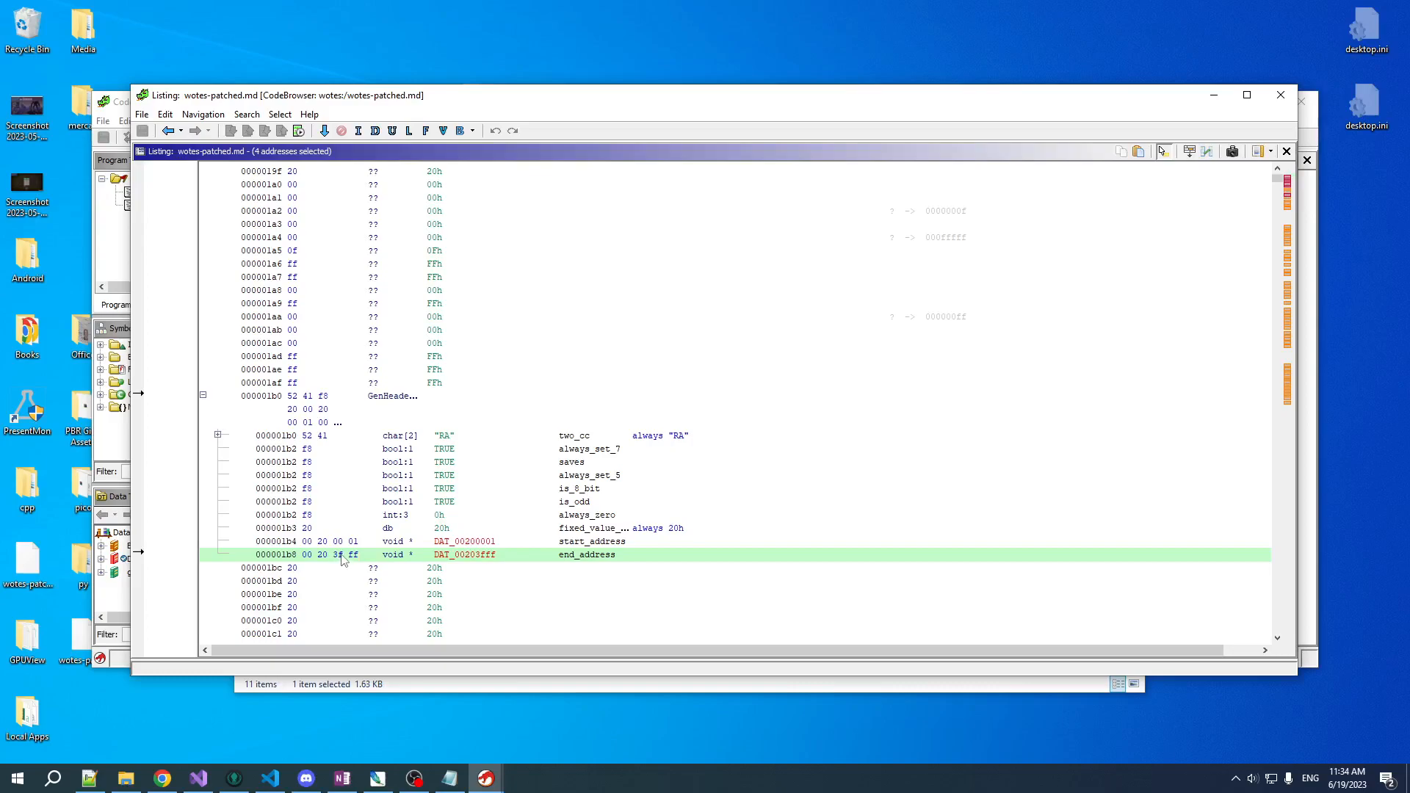
pyautogui.click(405, 448)
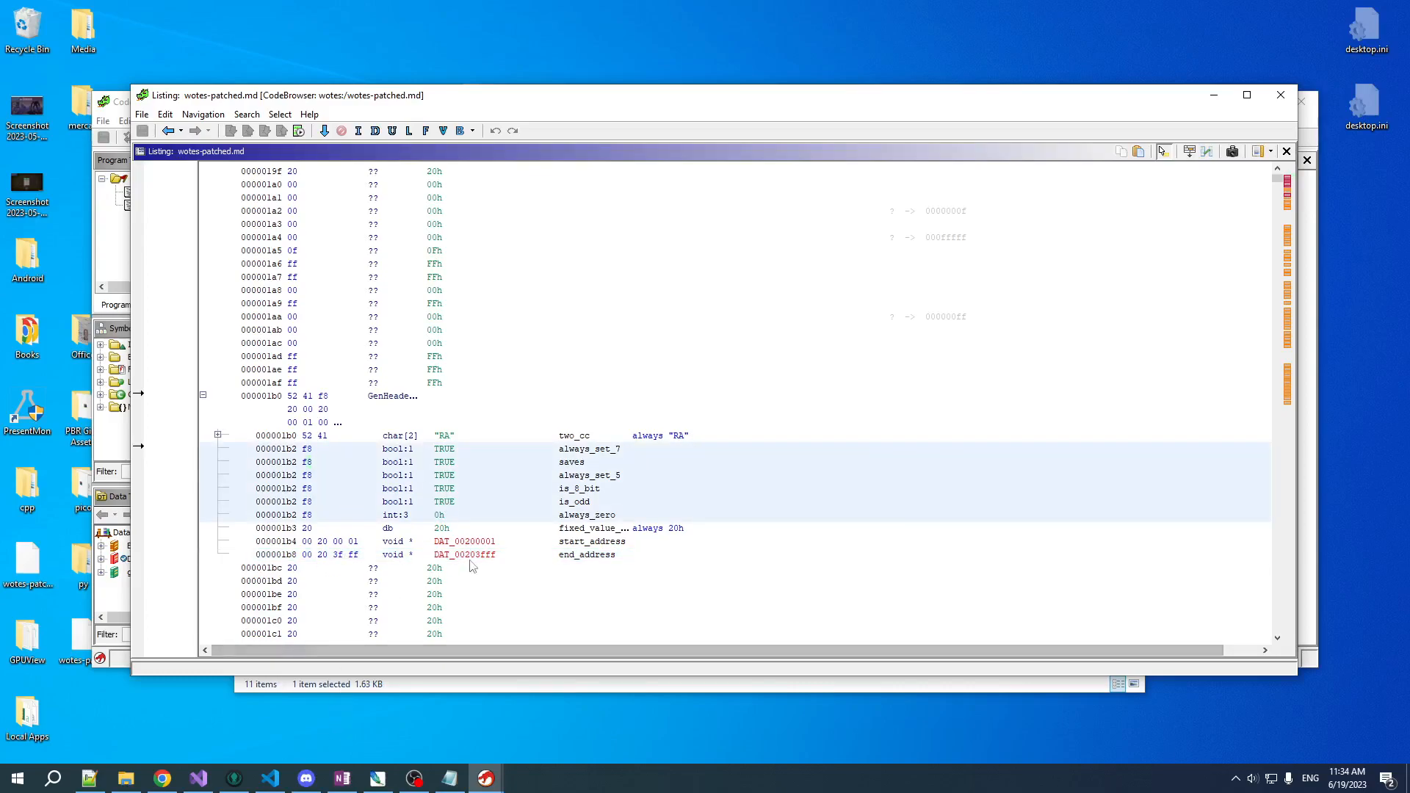
pyautogui.rightClick(468, 541)
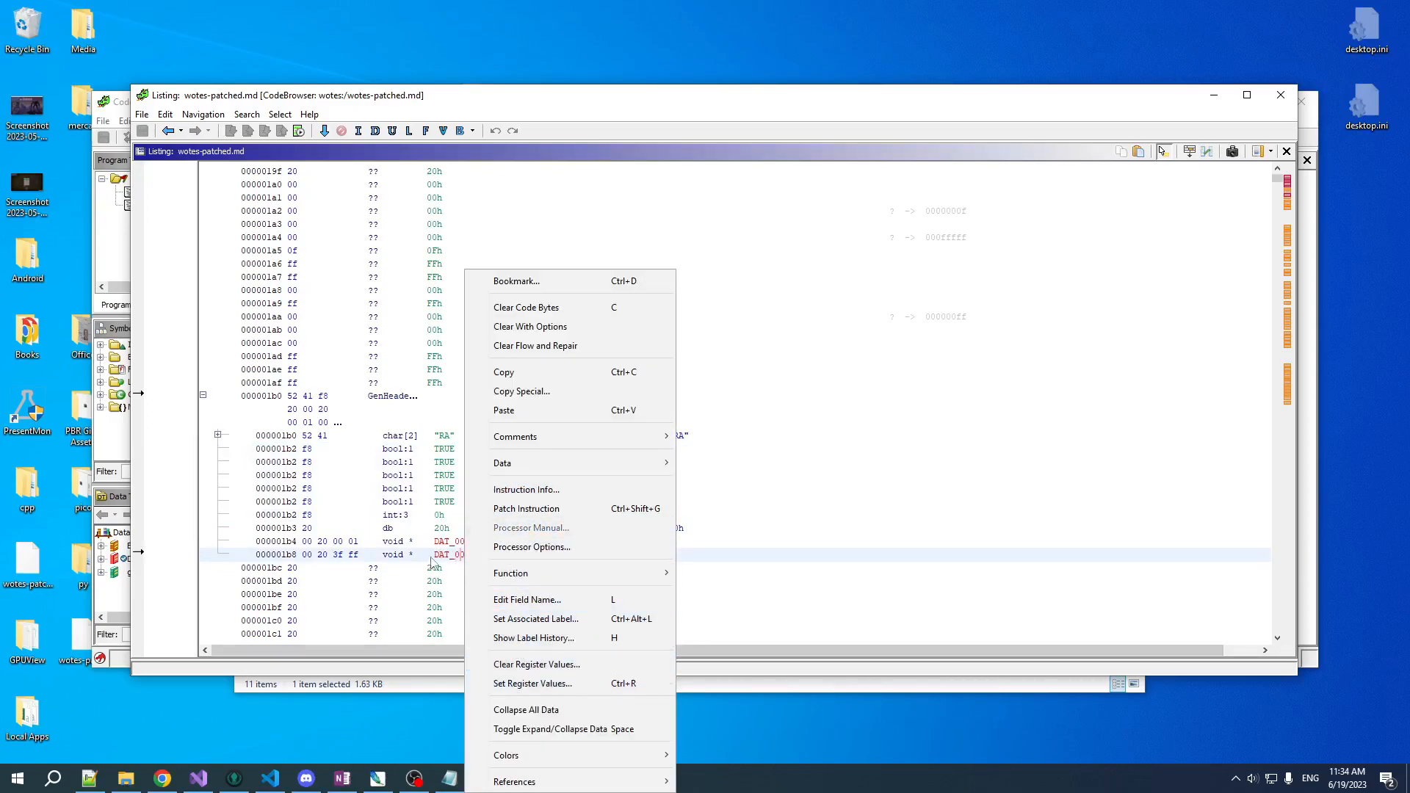
pyautogui.moveTo(526, 489)
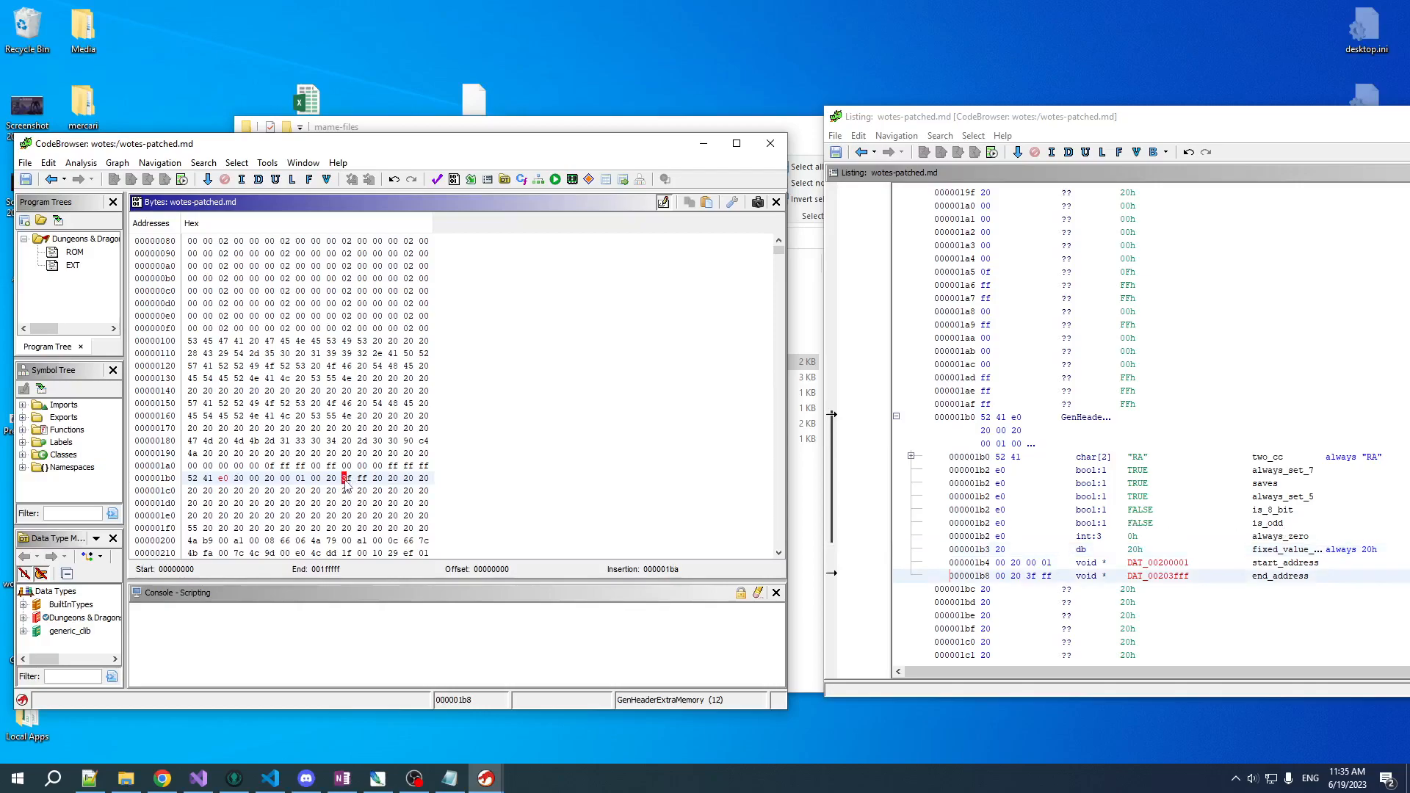
pyautogui.moveTo(368, 494)
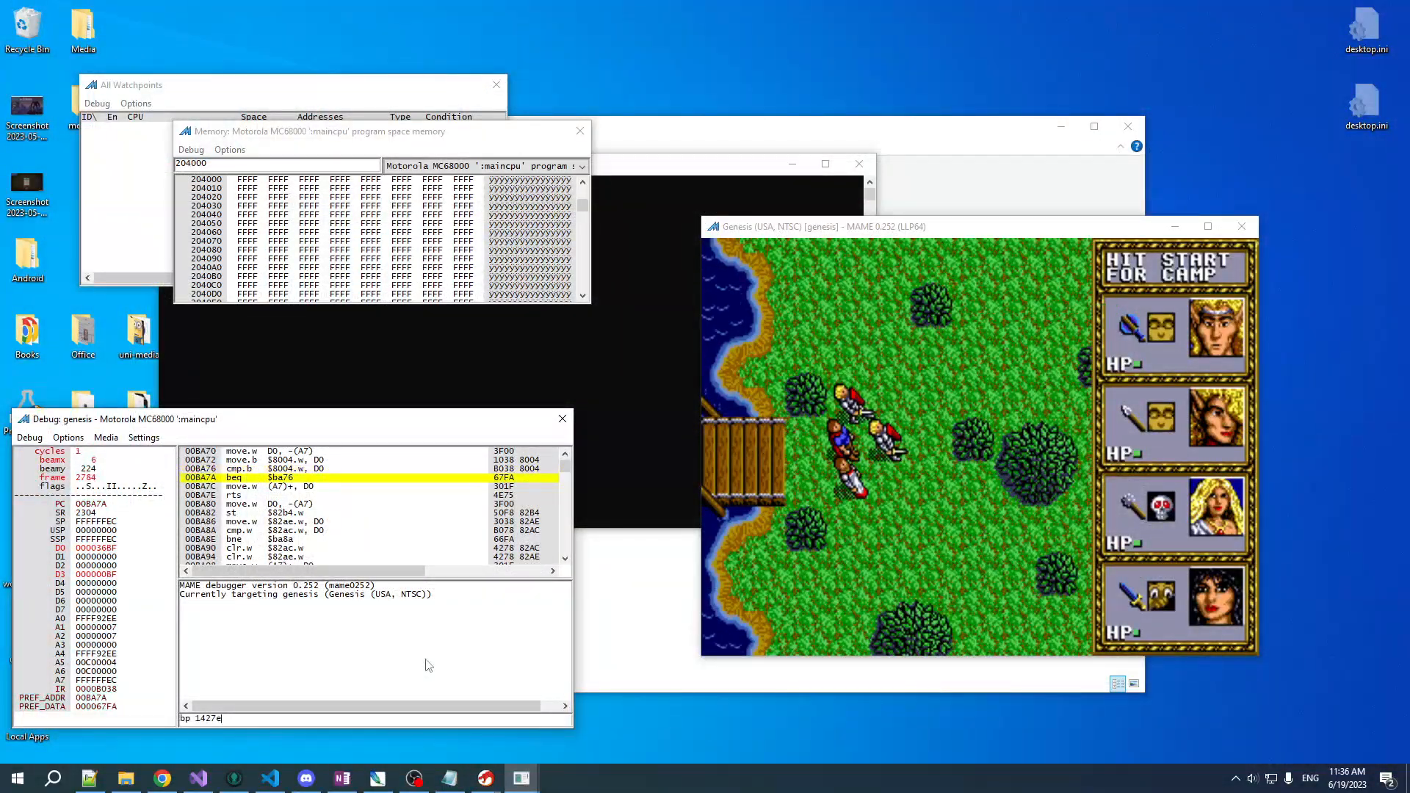
# Set a MAME debugger breakpoint at 1427e with 'bp 1427e'.
pyautogui.press('enter')
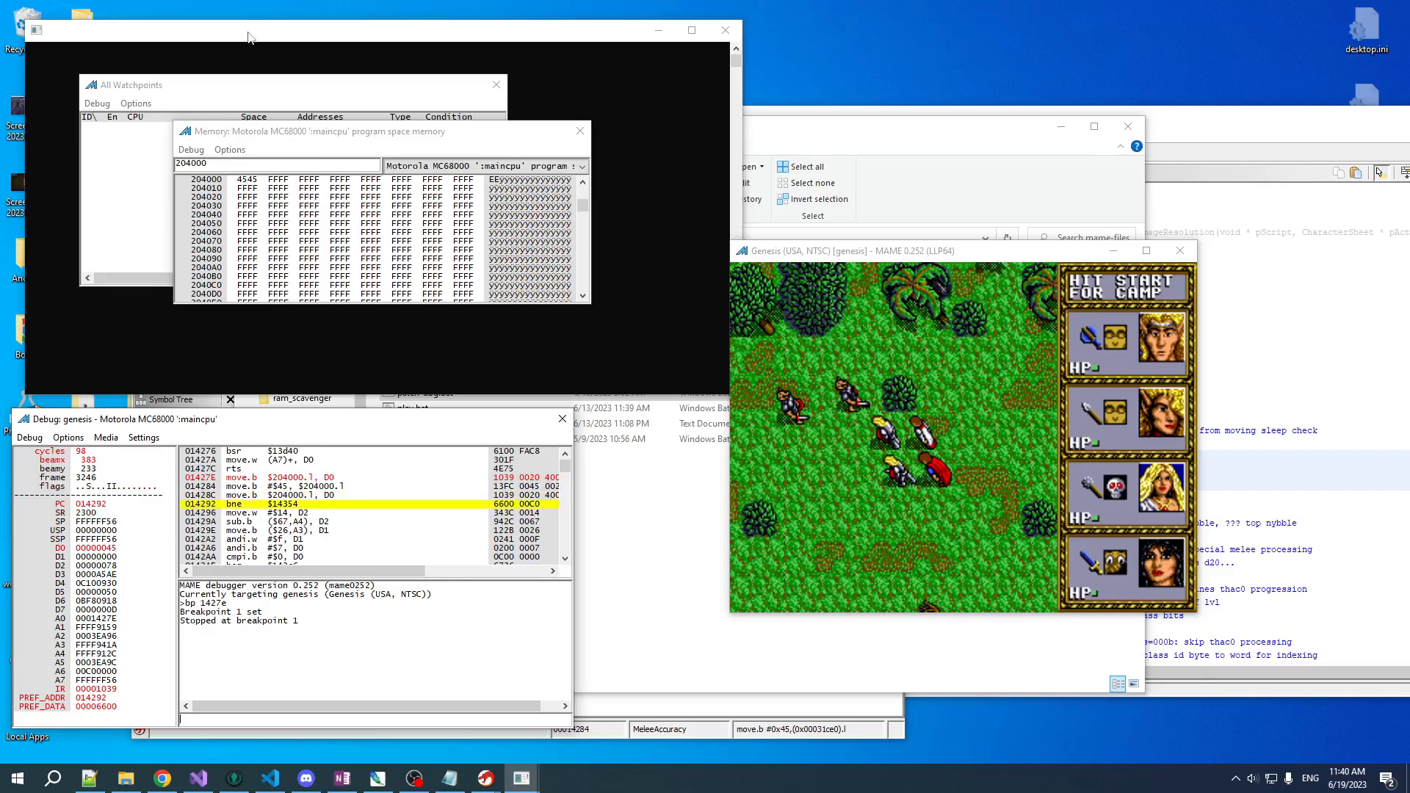
pyautogui.moveTo(259, 565)
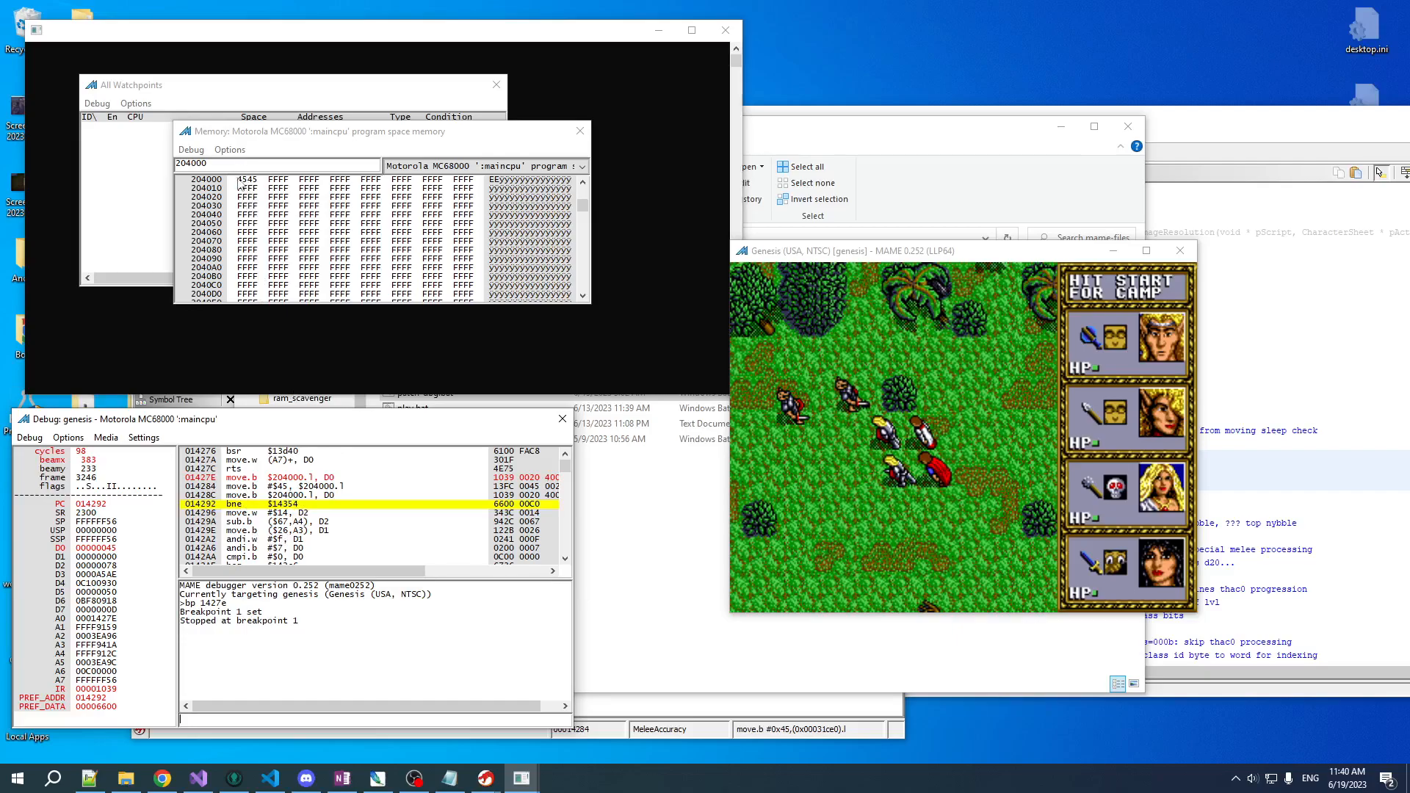
pyautogui.moveTo(243, 191)
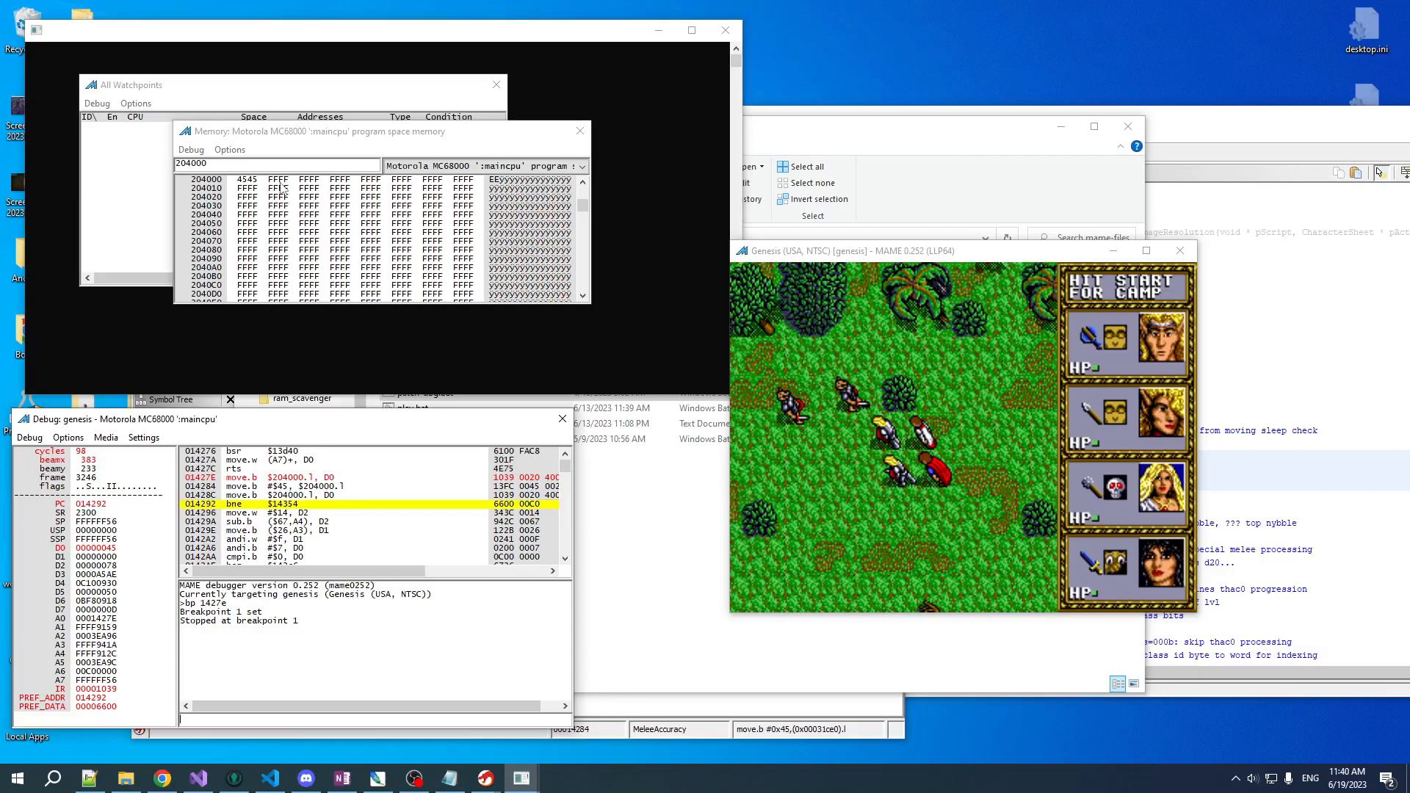
pyautogui.moveTo(224, 213)
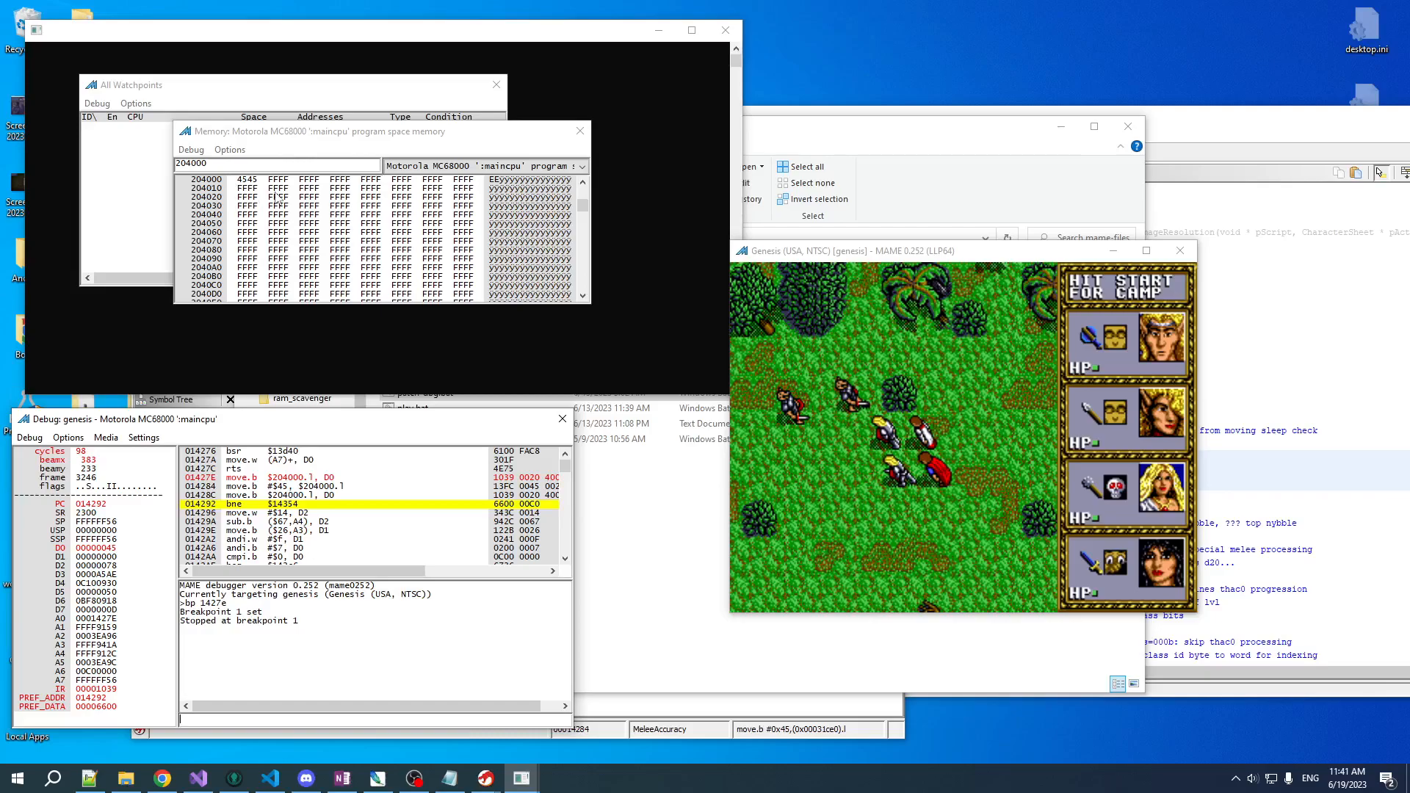
pyautogui.moveTo(261, 187)
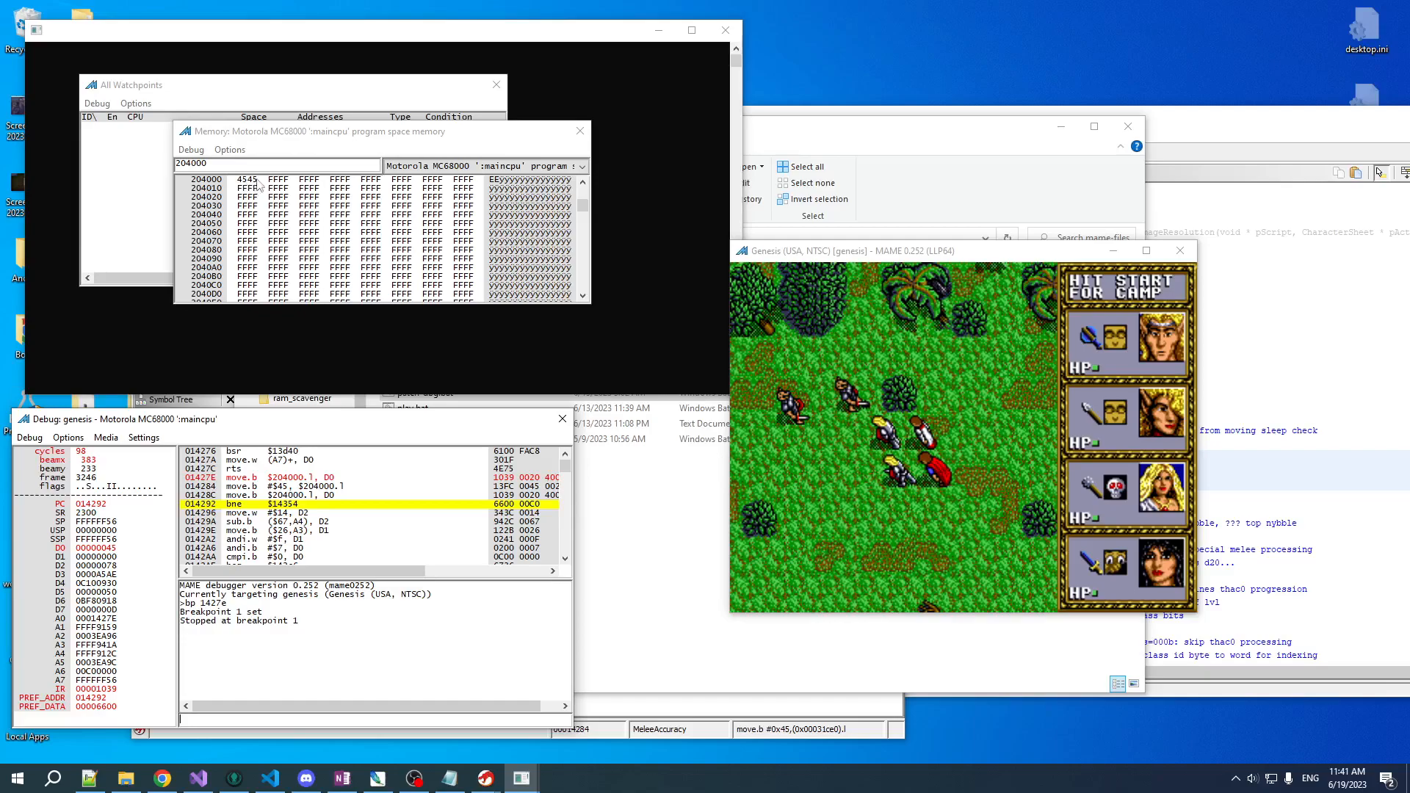
pyautogui.moveTo(296, 150)
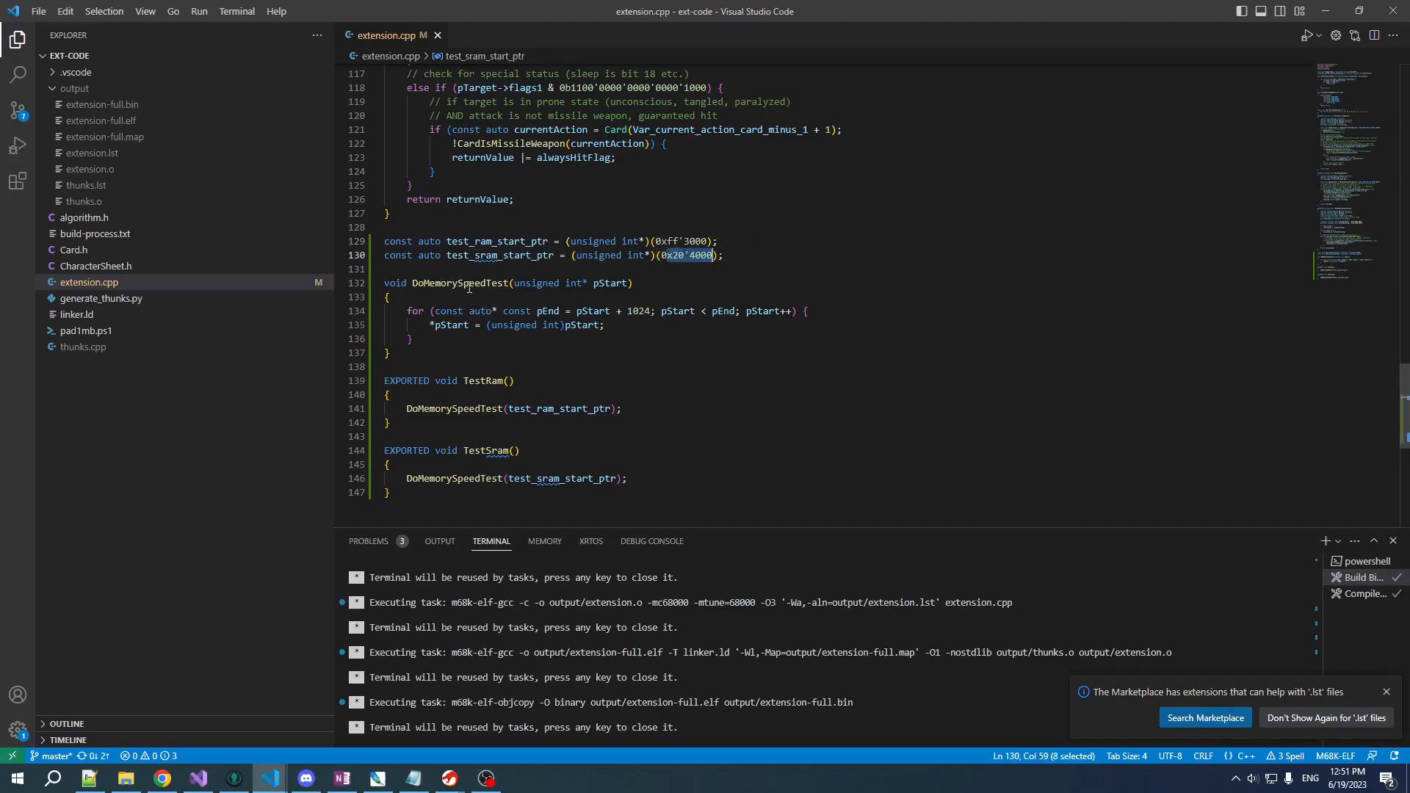
pyautogui.moveTo(601, 282)
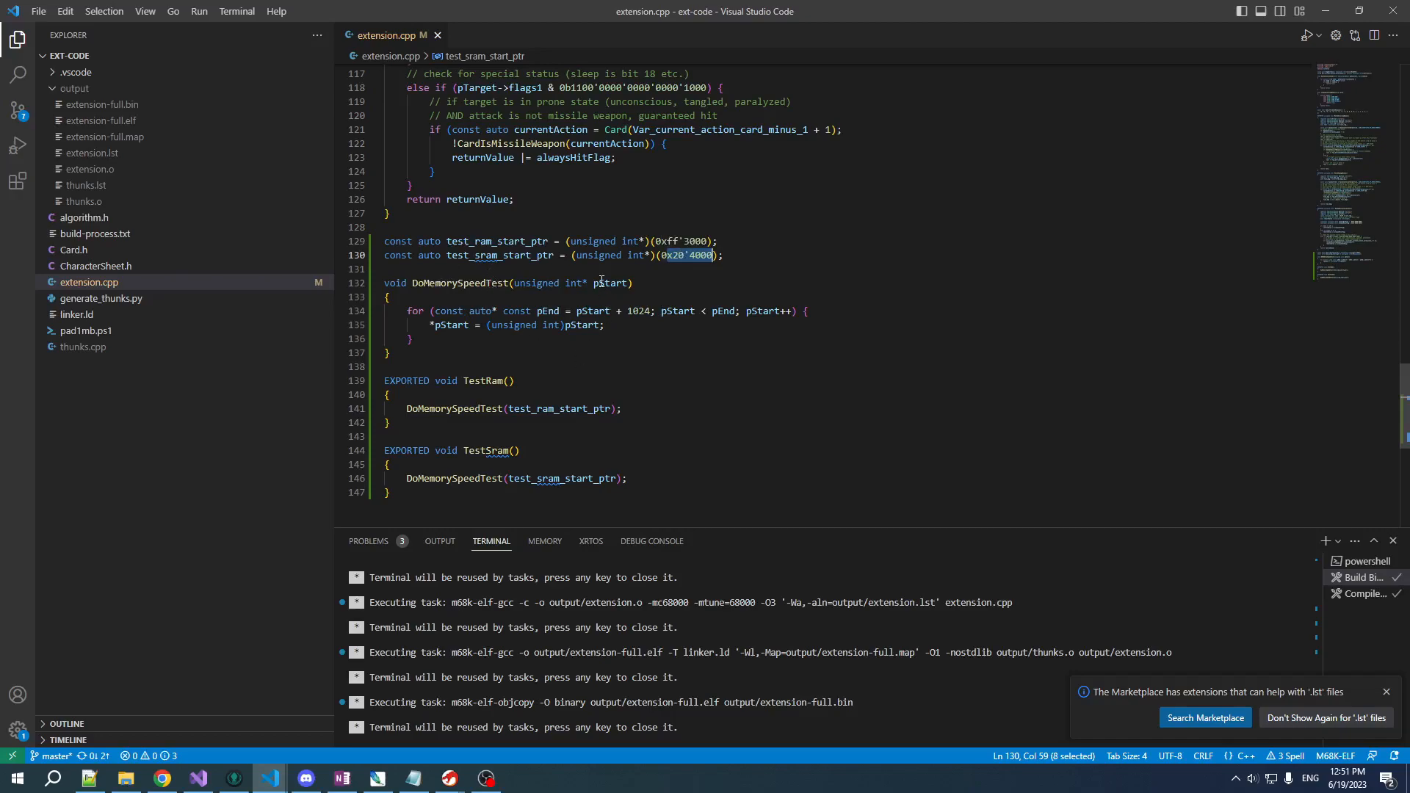
pyautogui.moveTo(619, 325)
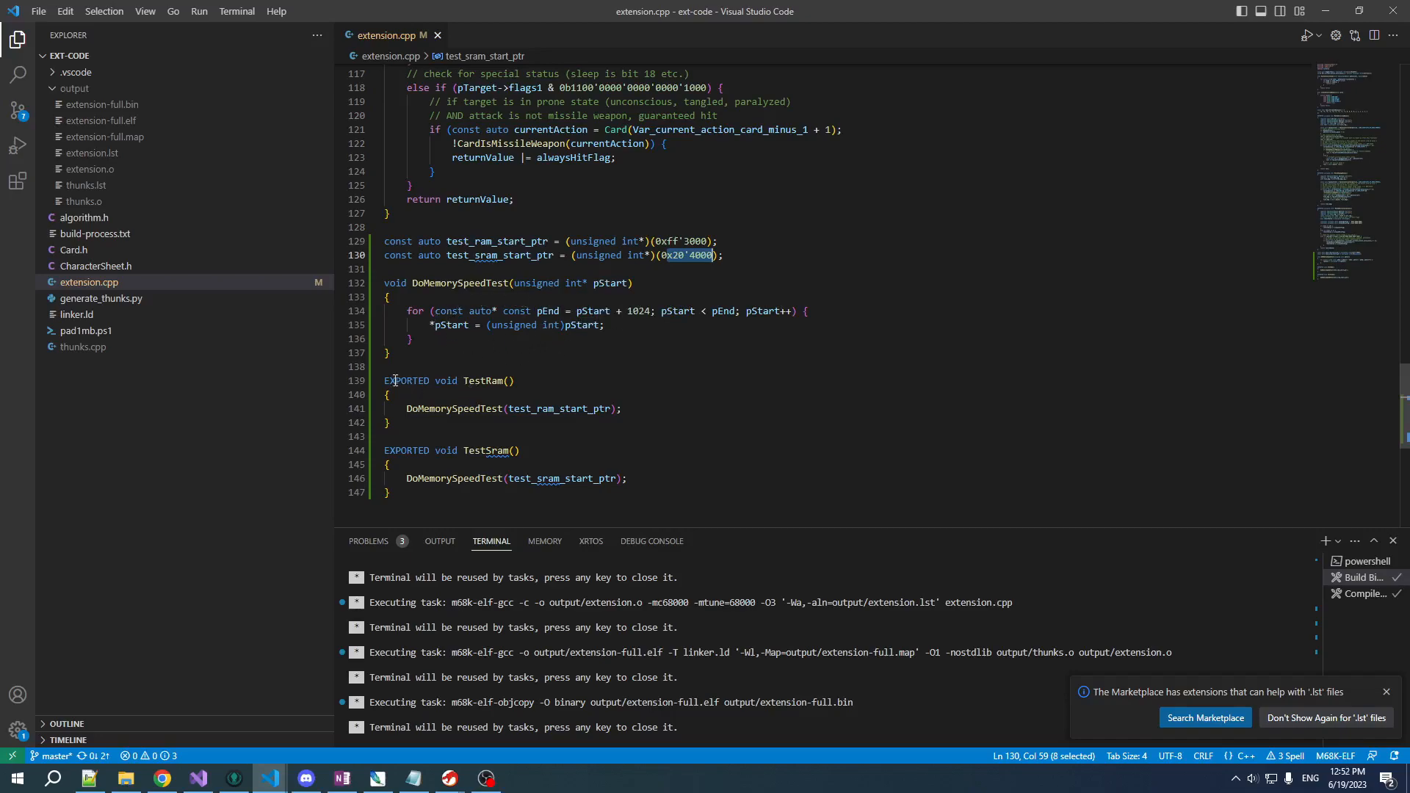
pyautogui.moveTo(479, 396)
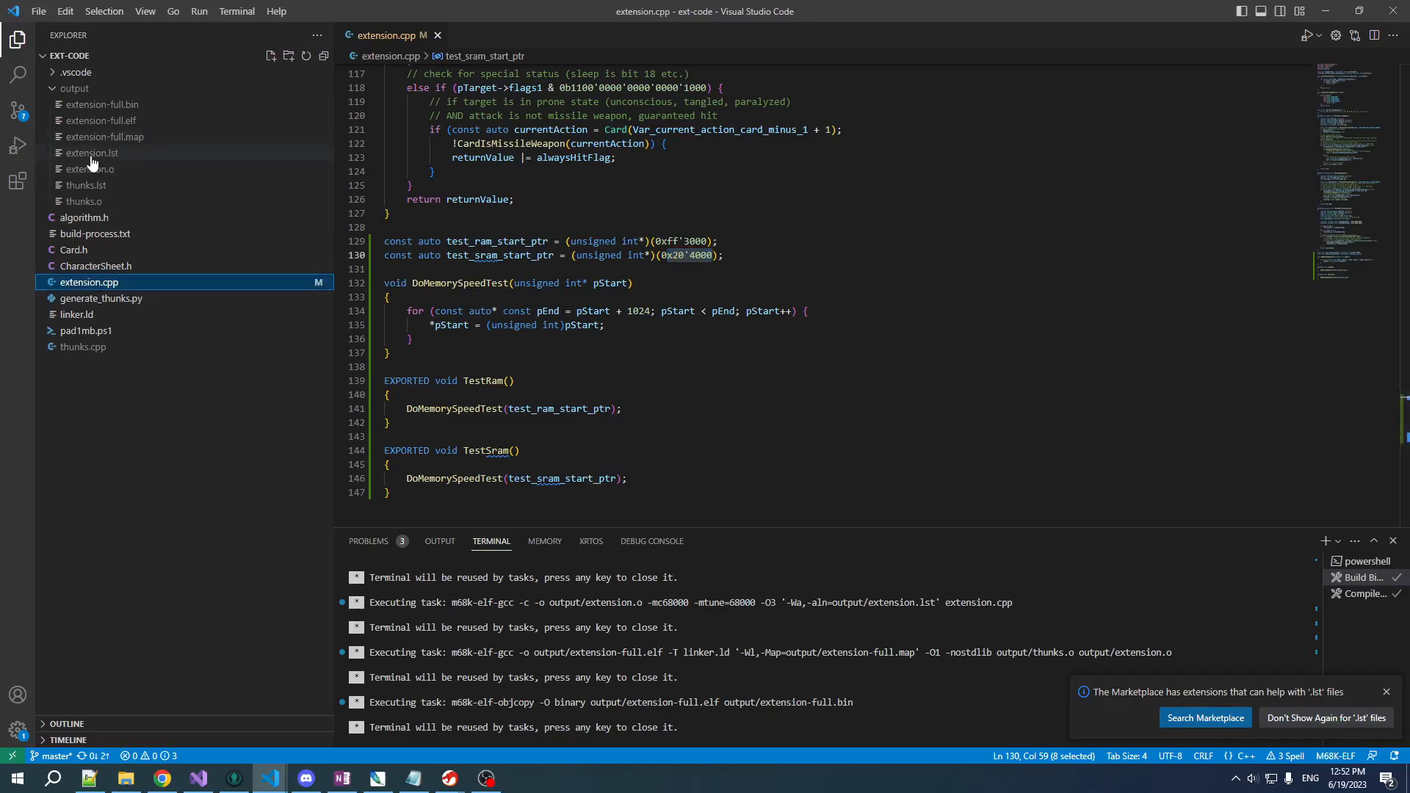
# Open output/extension.lst and highlight occurrences of the move instruction.
pyautogui.click(89, 152)
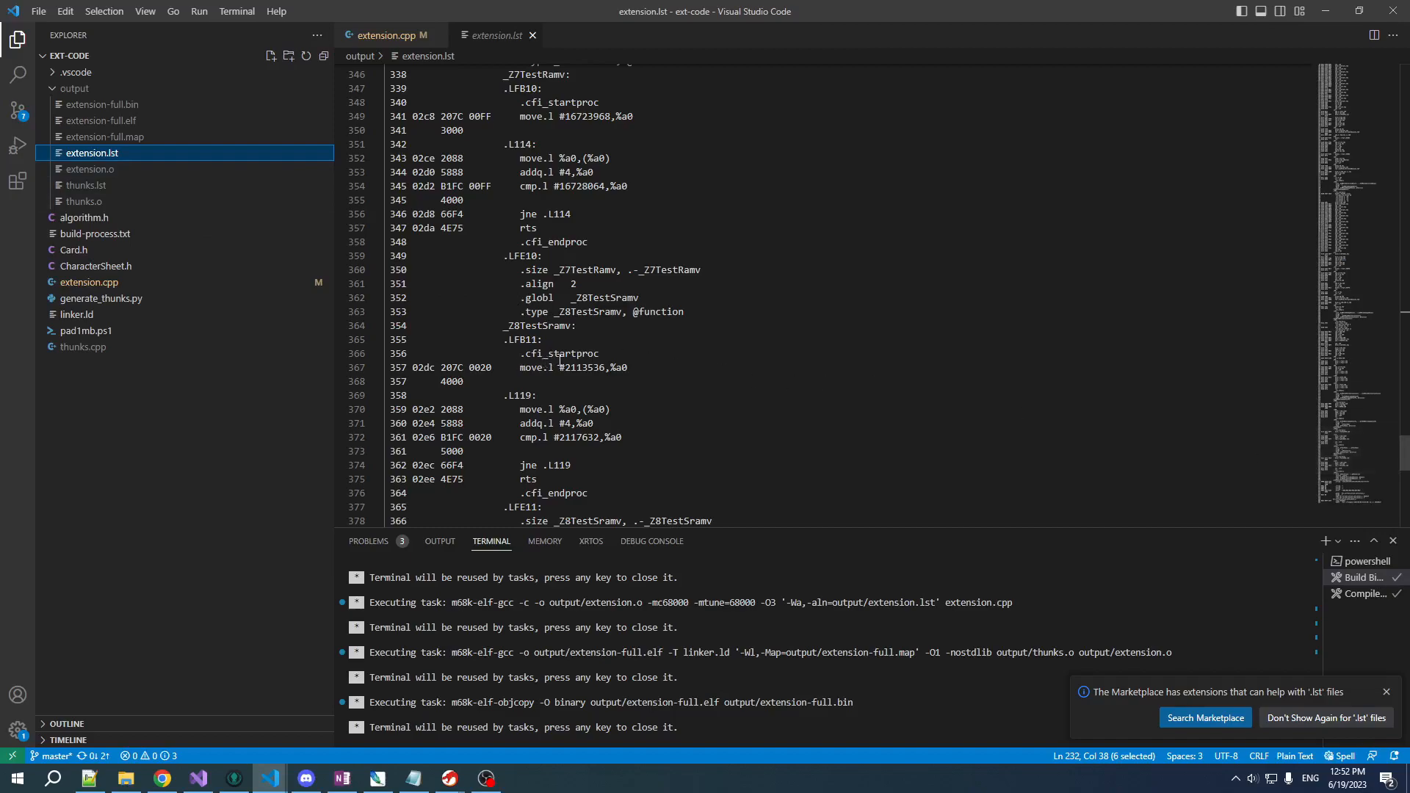
pyautogui.scroll(-3)
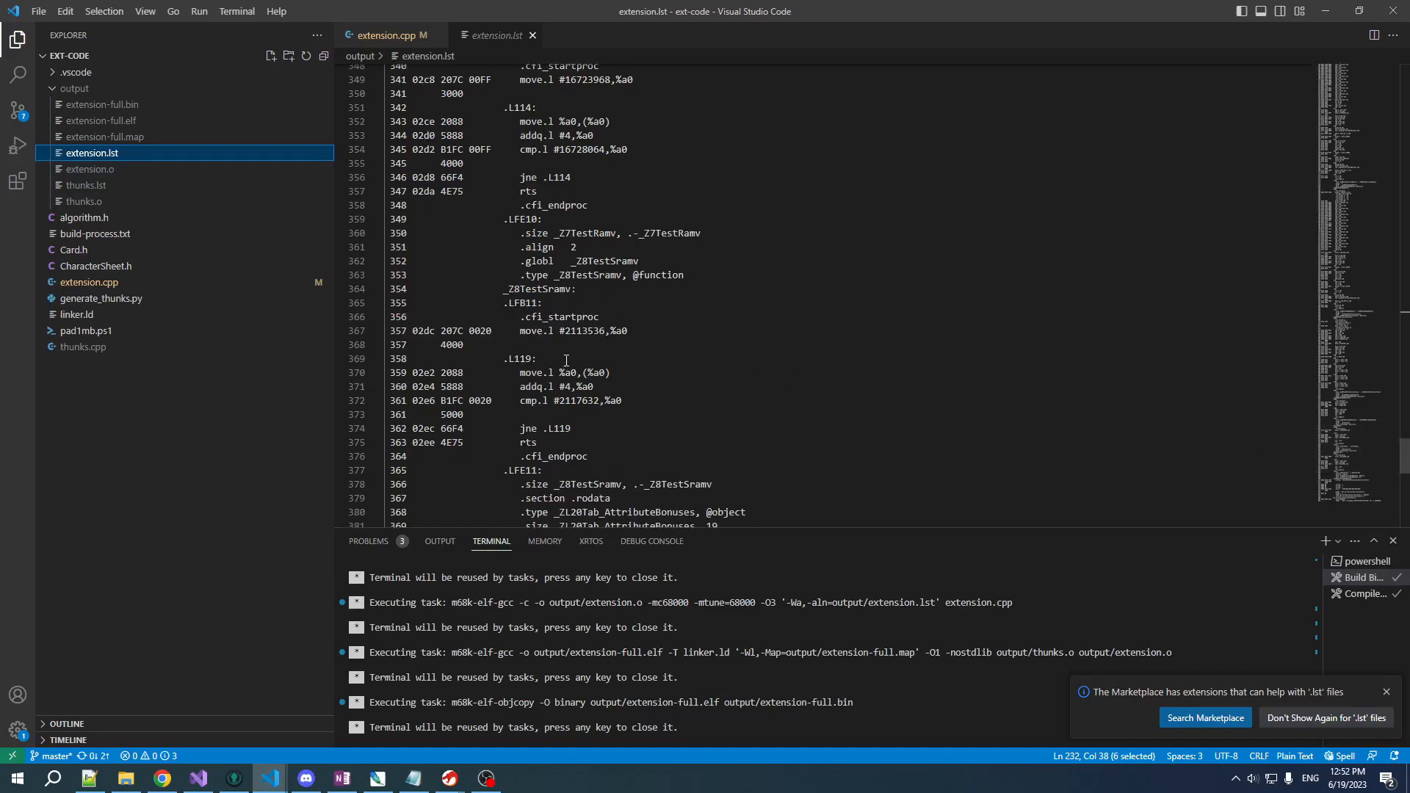
pyautogui.scroll(-3)
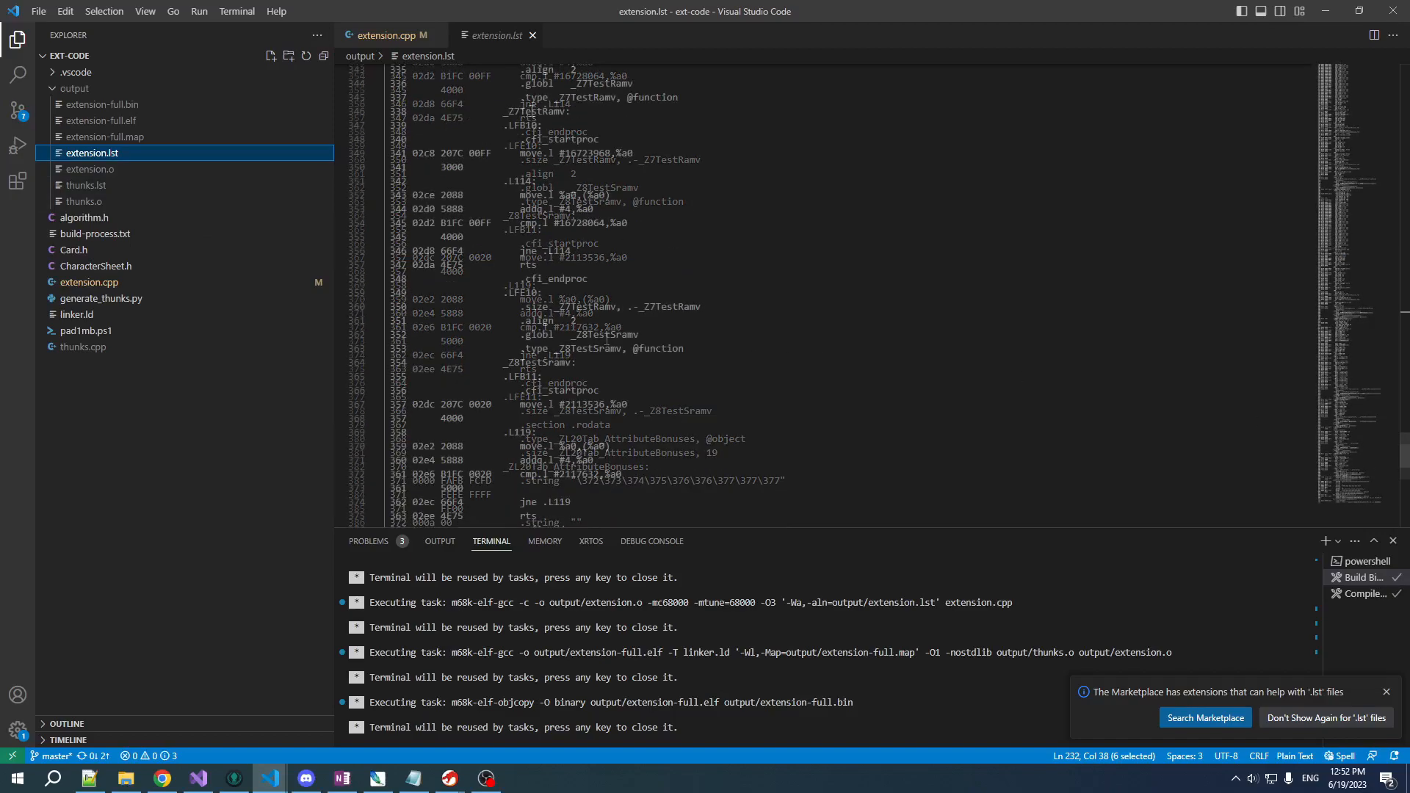
pyautogui.doubleClick(537, 111)
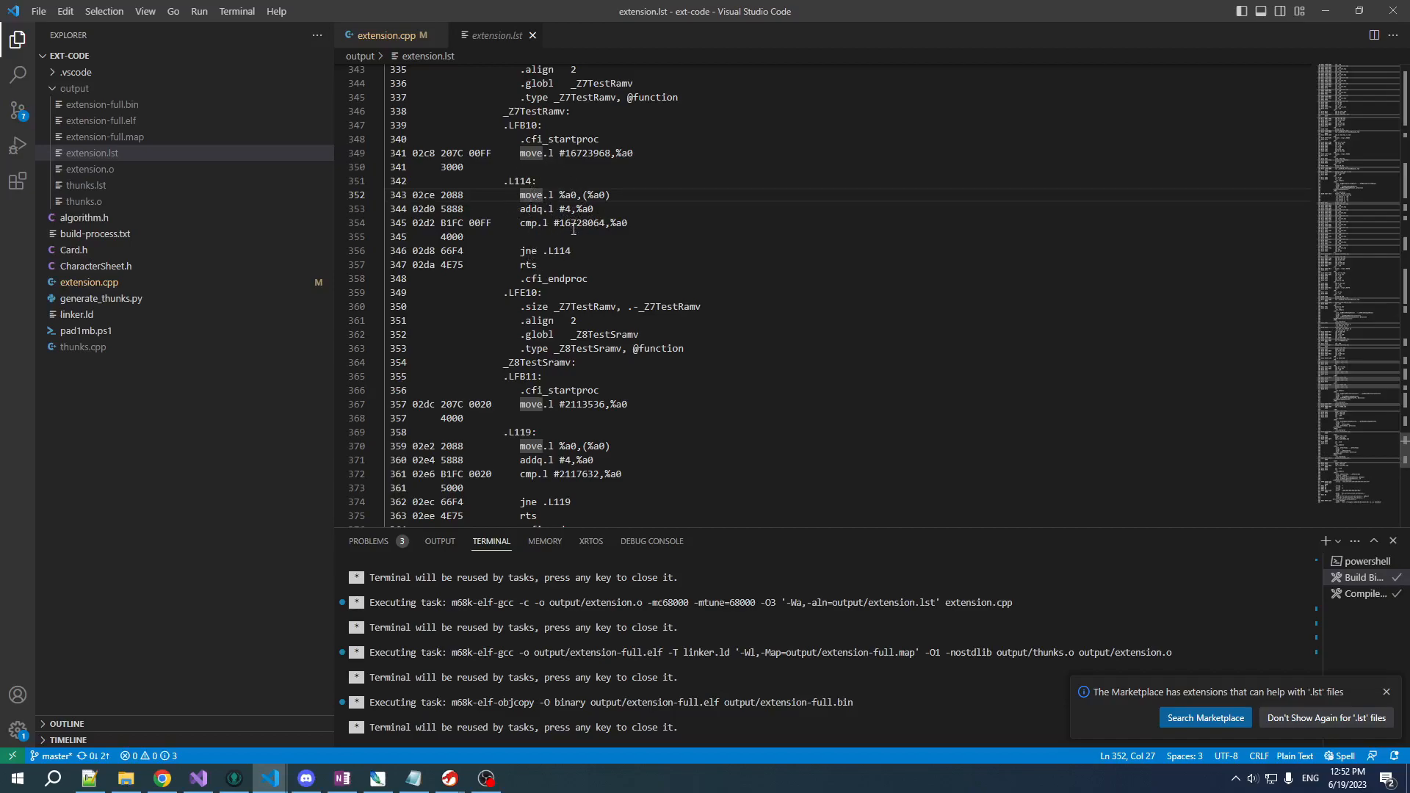
# Highlight _Z8TestSramv and select its four-instruction write loop.
pyautogui.scroll(-3)
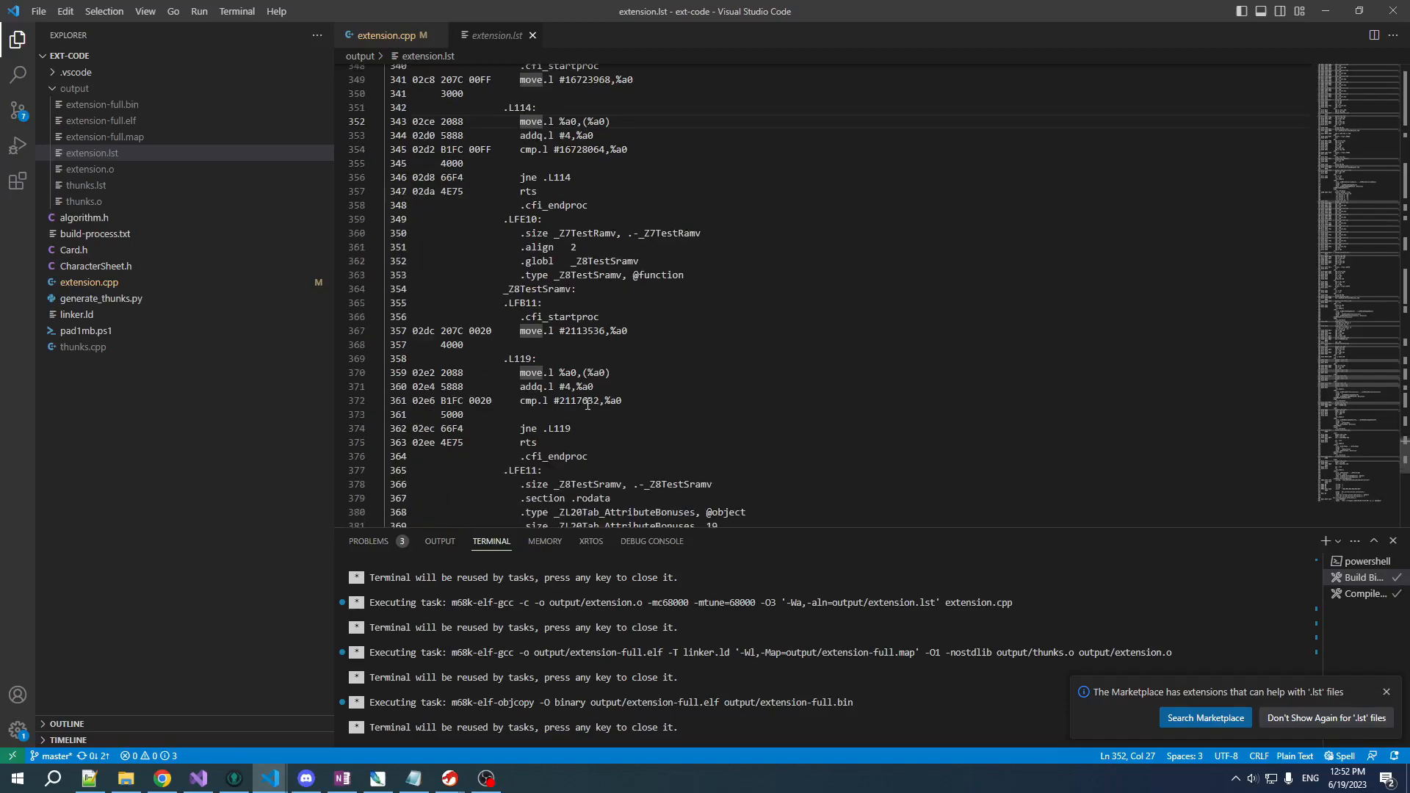
pyautogui.doubleClick(540, 289)
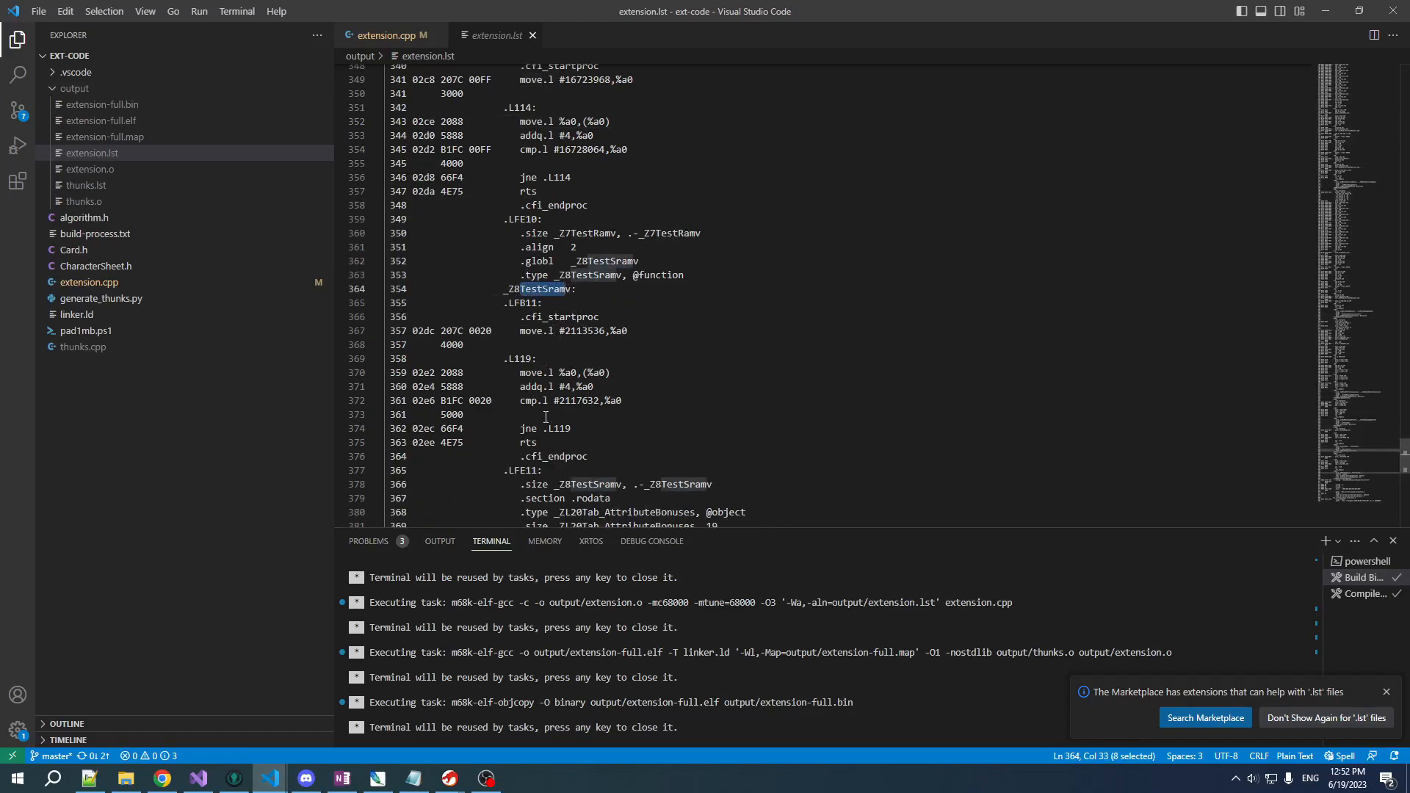
pyautogui.moveTo(501, 372); pyautogui.dragTo(570, 428)
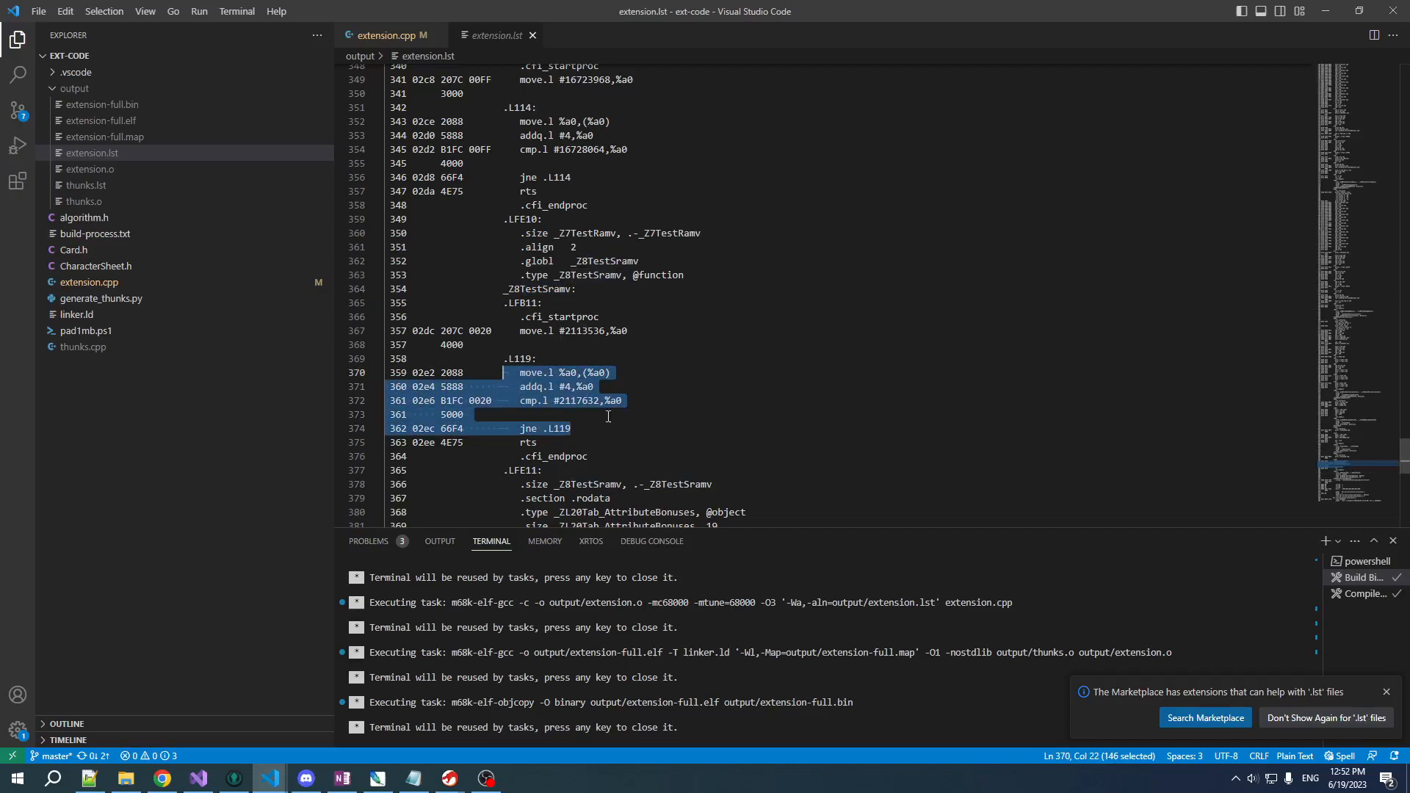
pyautogui.moveTo(966, 339)
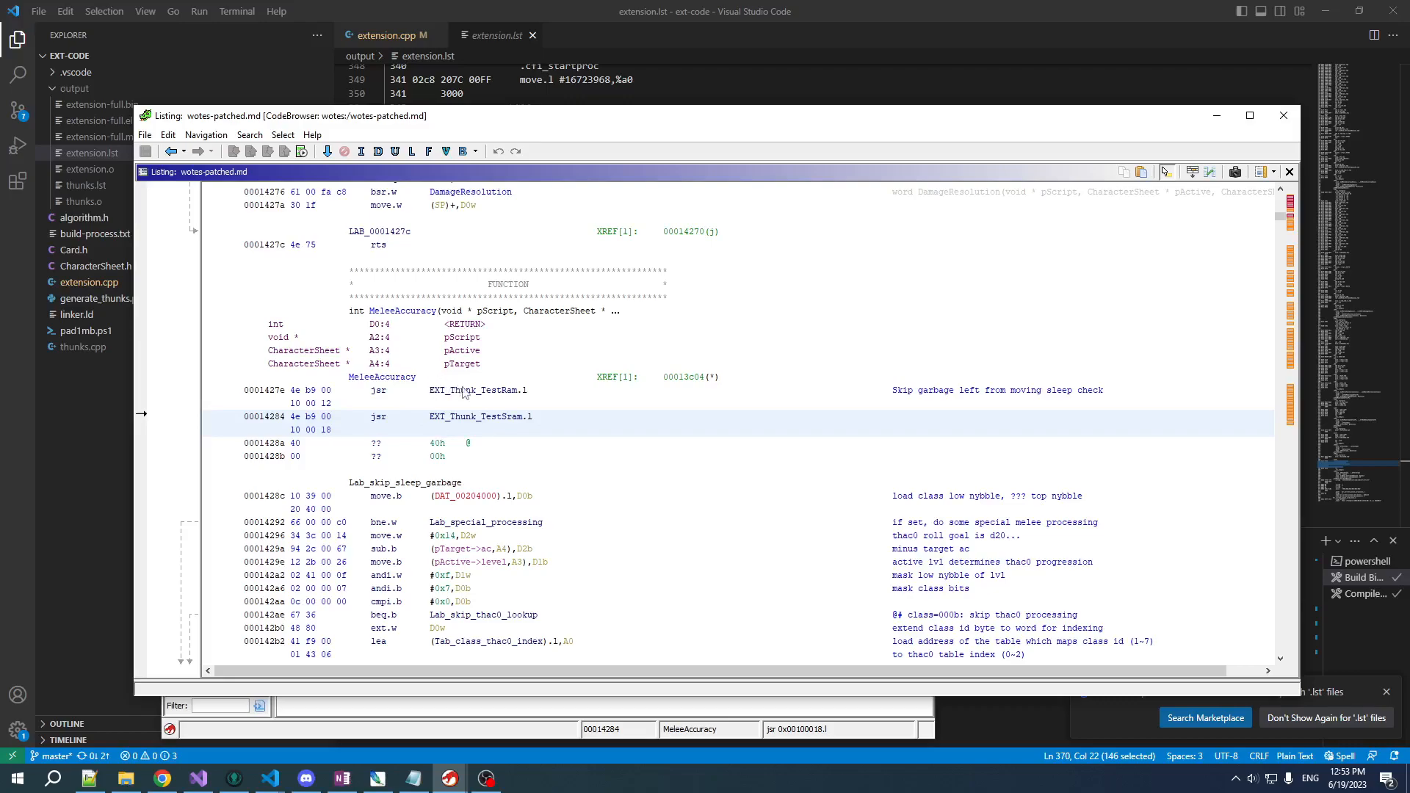
pyautogui.moveTo(406, 383)
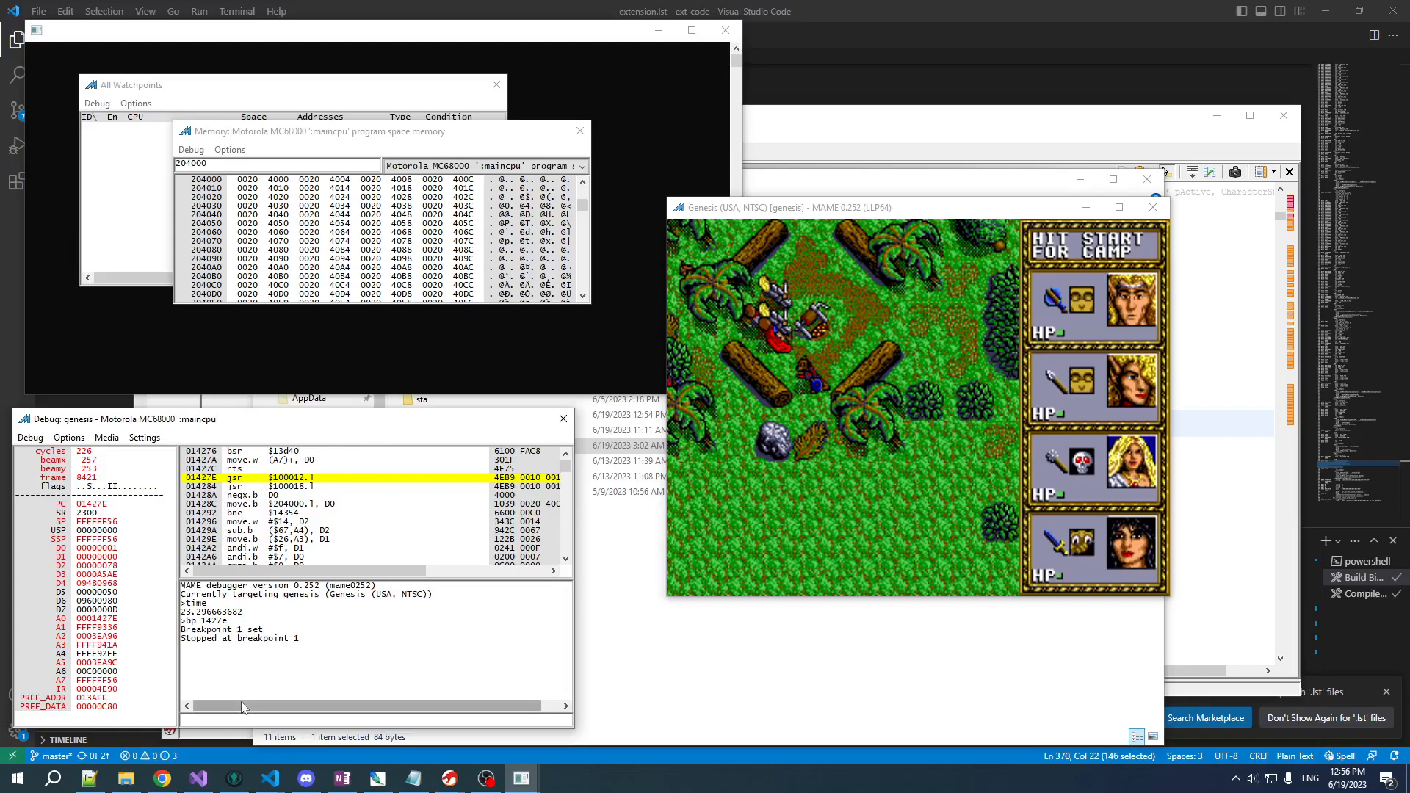
# Log emulated time with 'time' before and after stepping over each test jsr.
pyautogui.write('time')
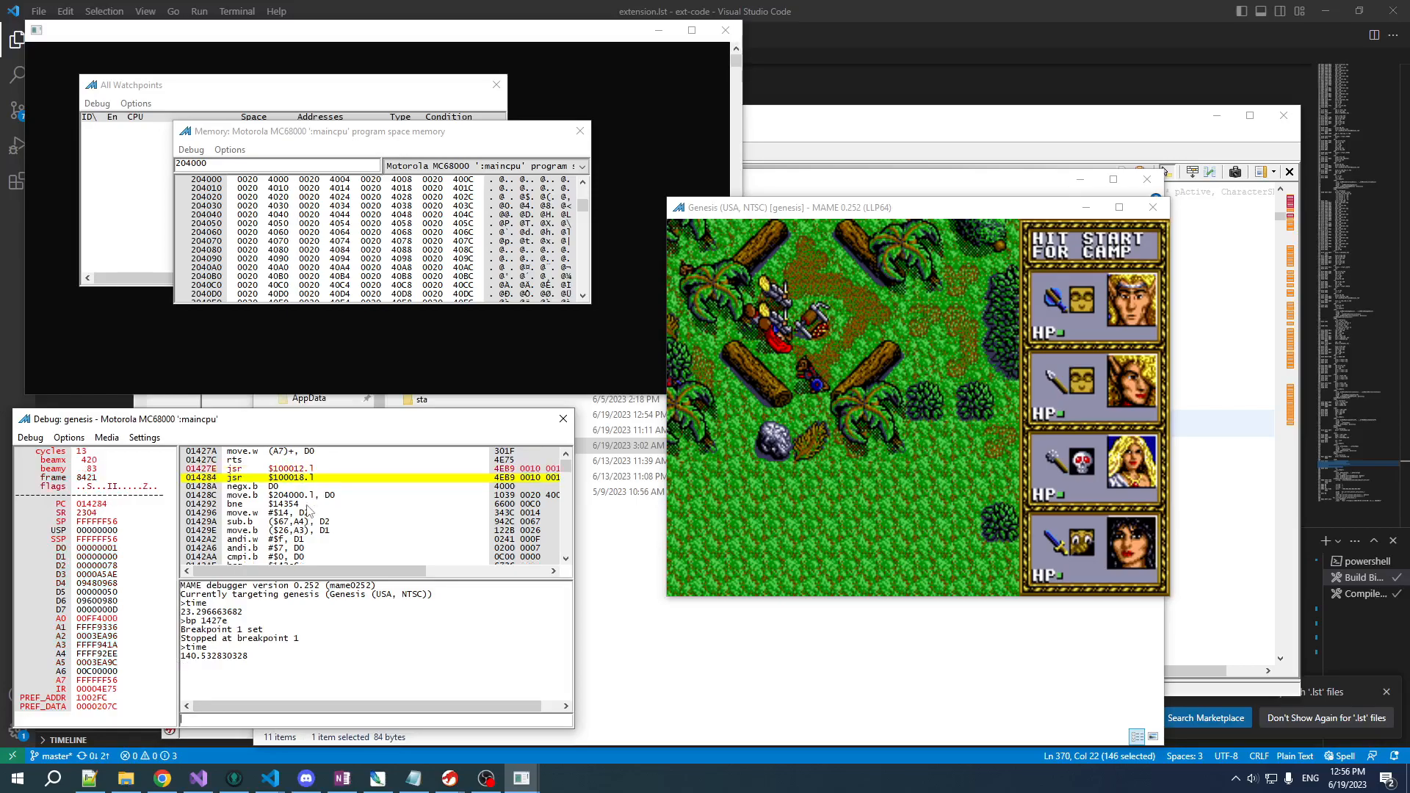
pyautogui.write('time')
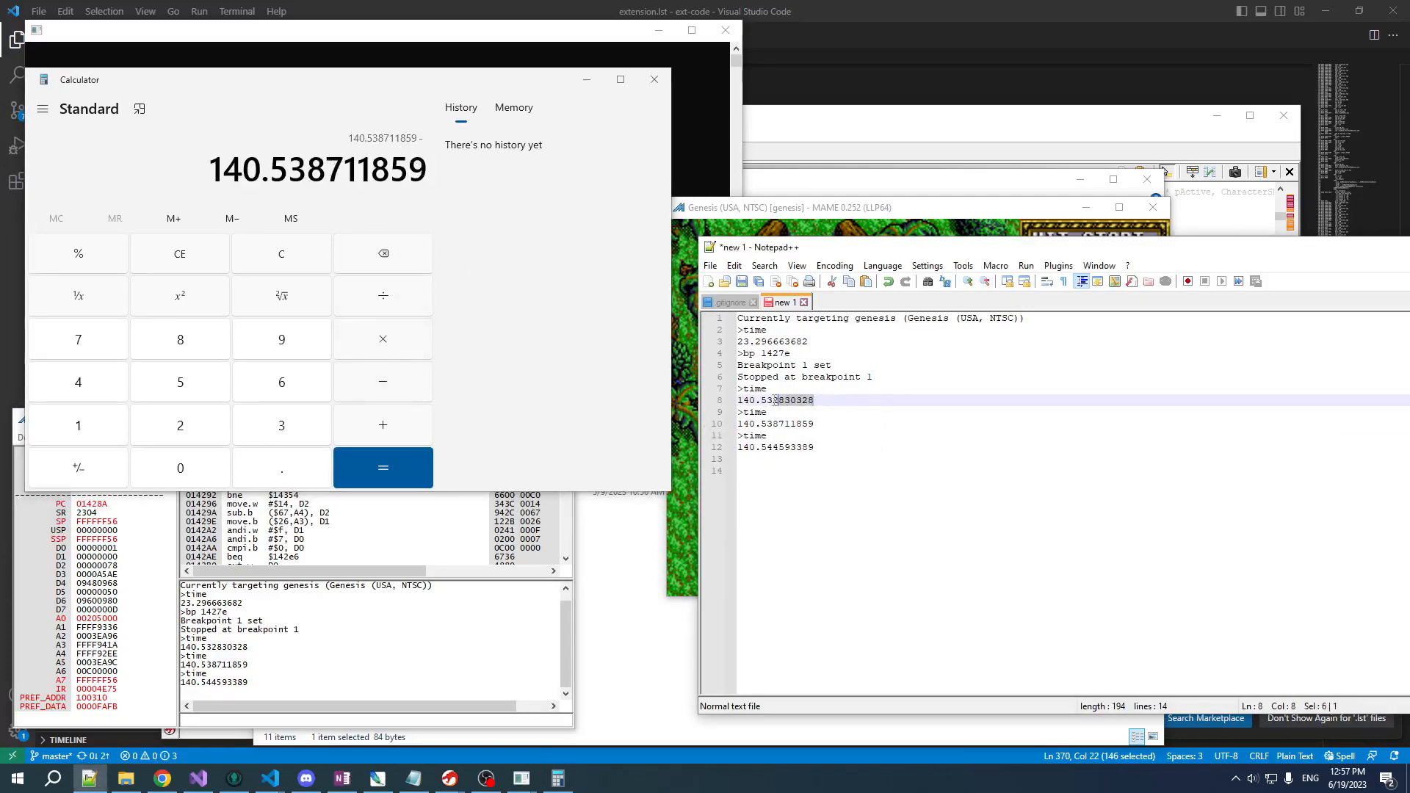
# Subtract consecutive time readings in Calculator, giving about 0.00588 s per test.
pyautogui.tripleClick(776, 400)
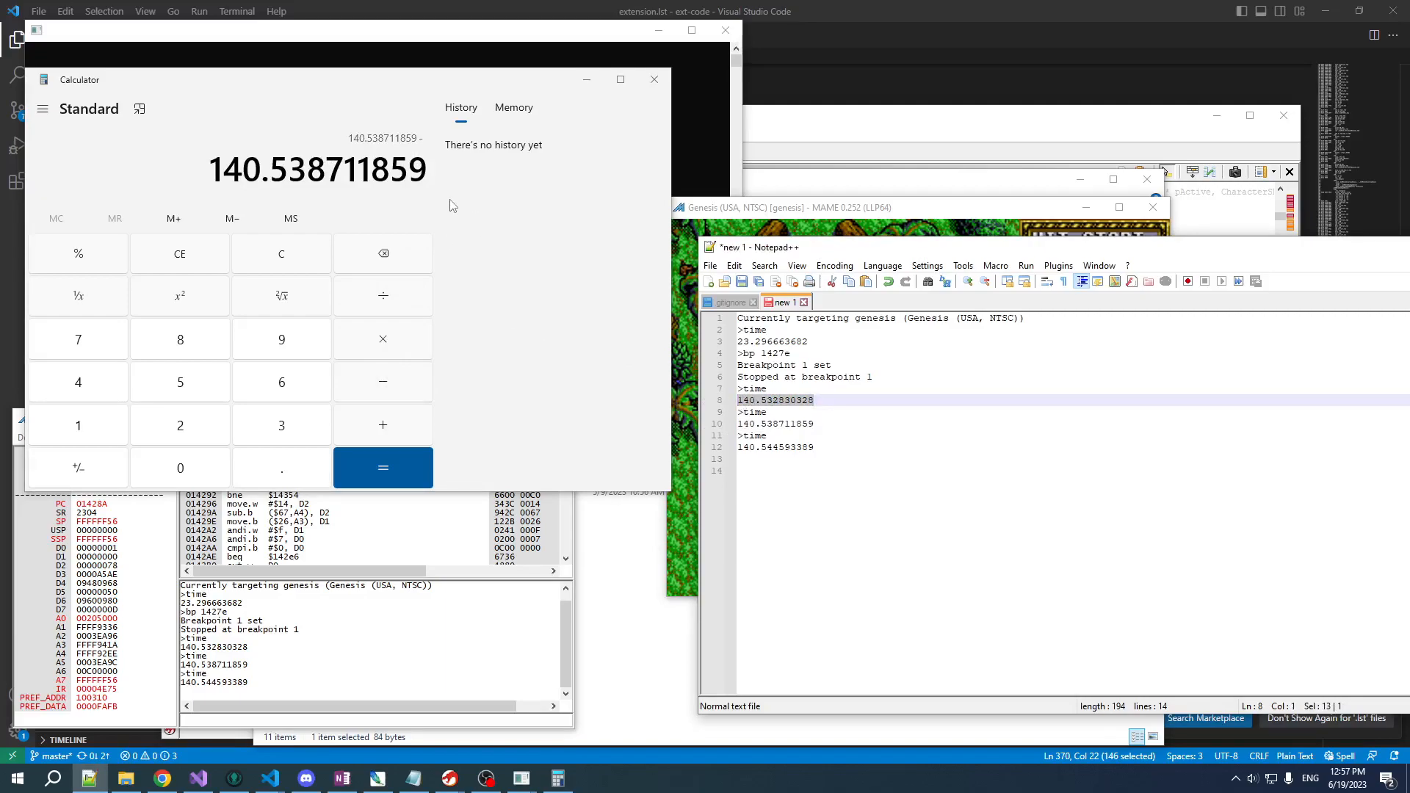
pyautogui.click(382, 467)
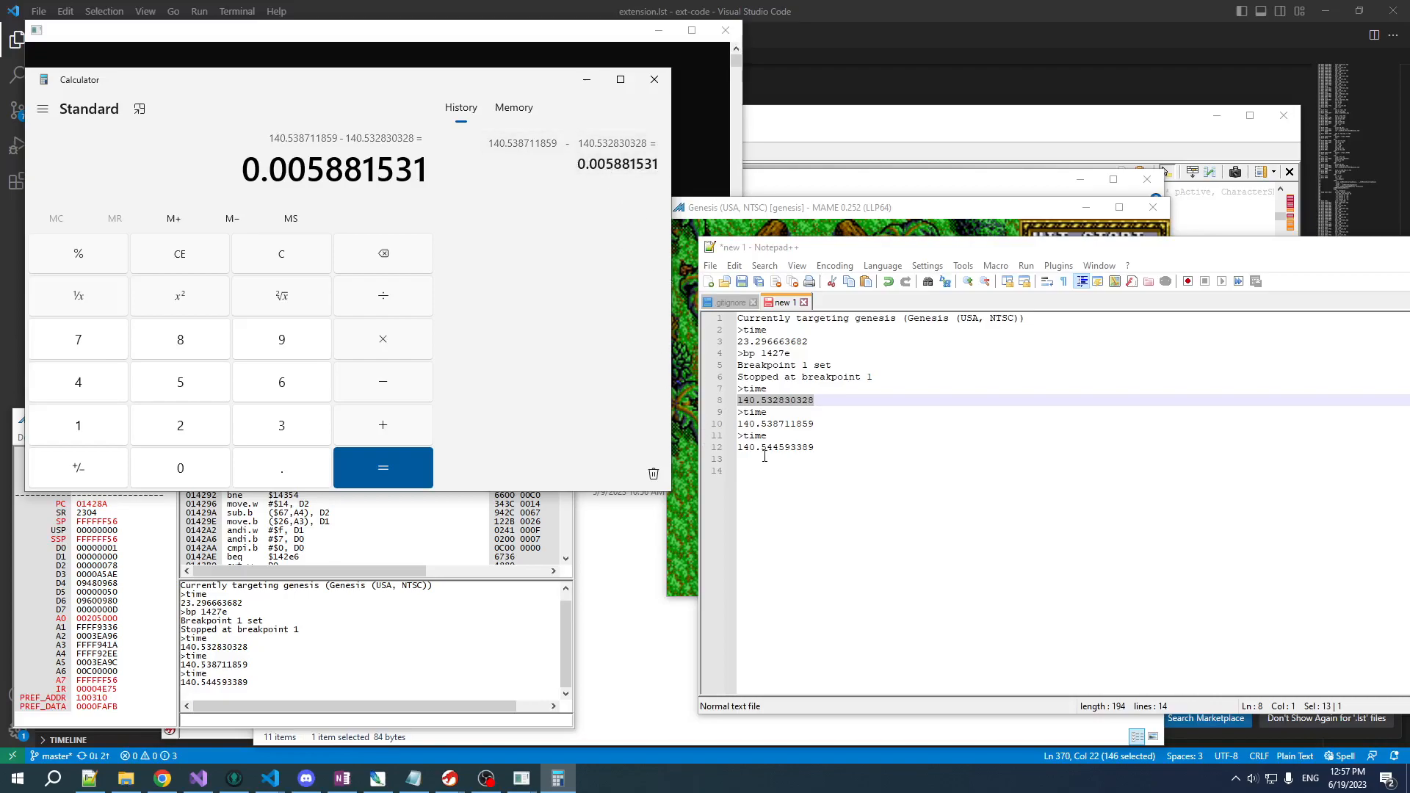
pyautogui.click(765, 448)
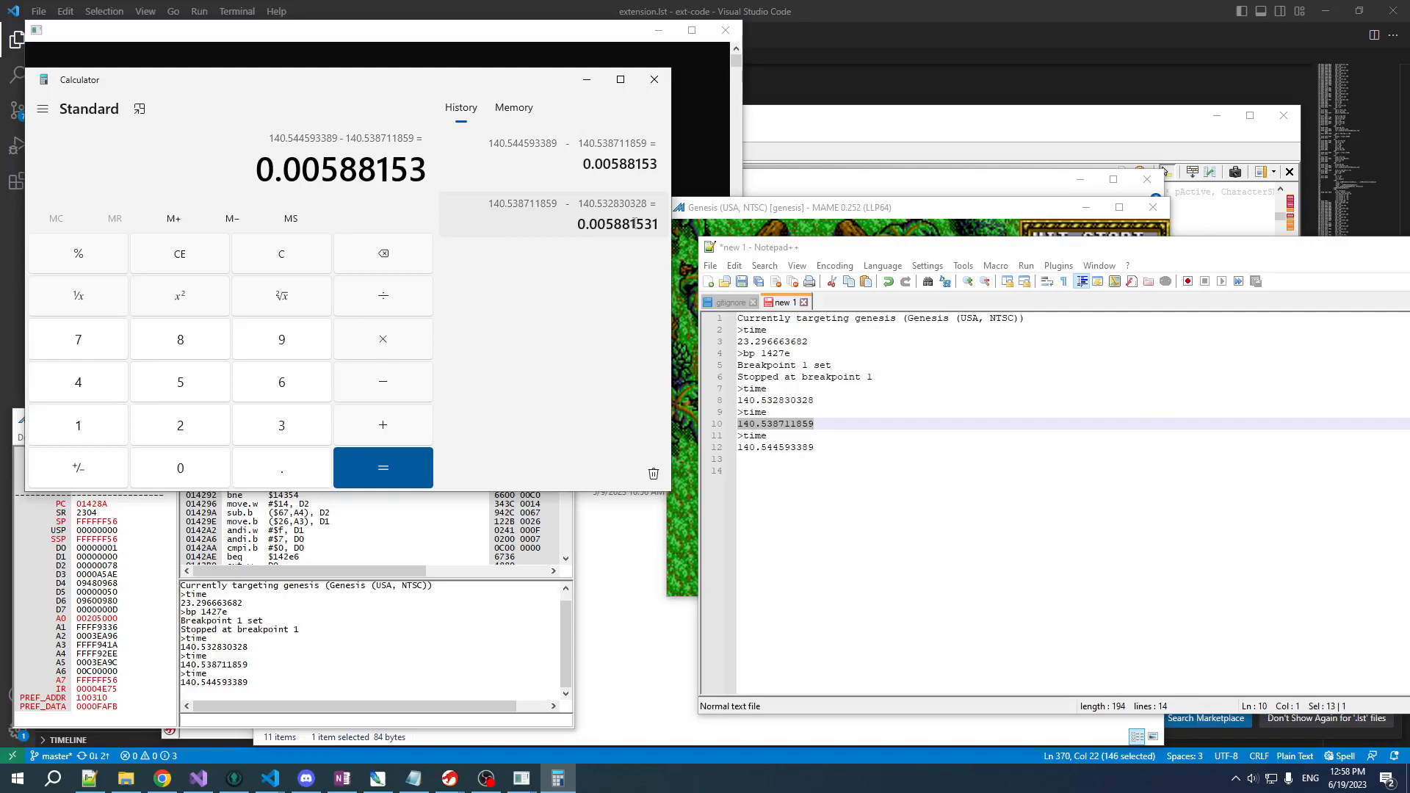
pyautogui.moveTo(652, 227)
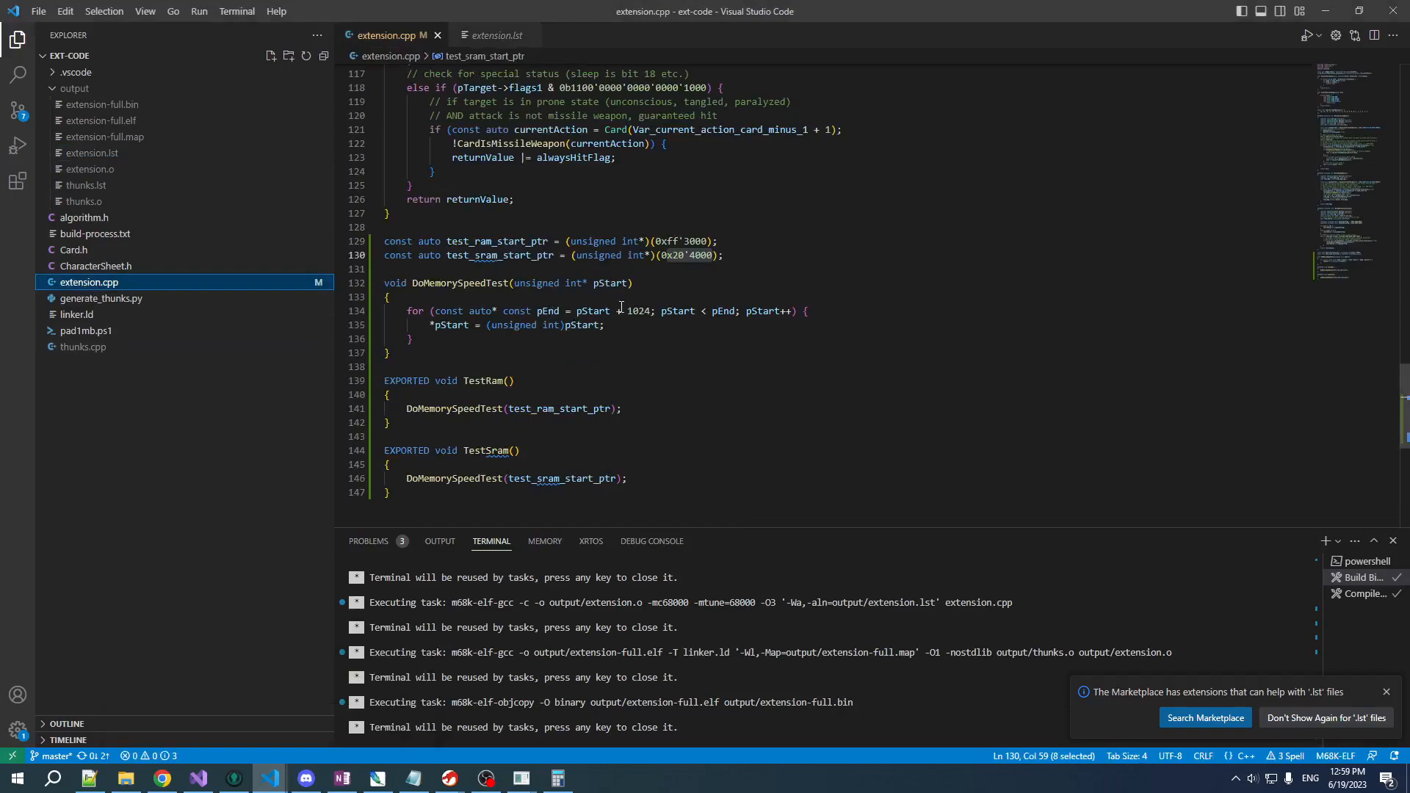
pyautogui.moveTo(581, 329)
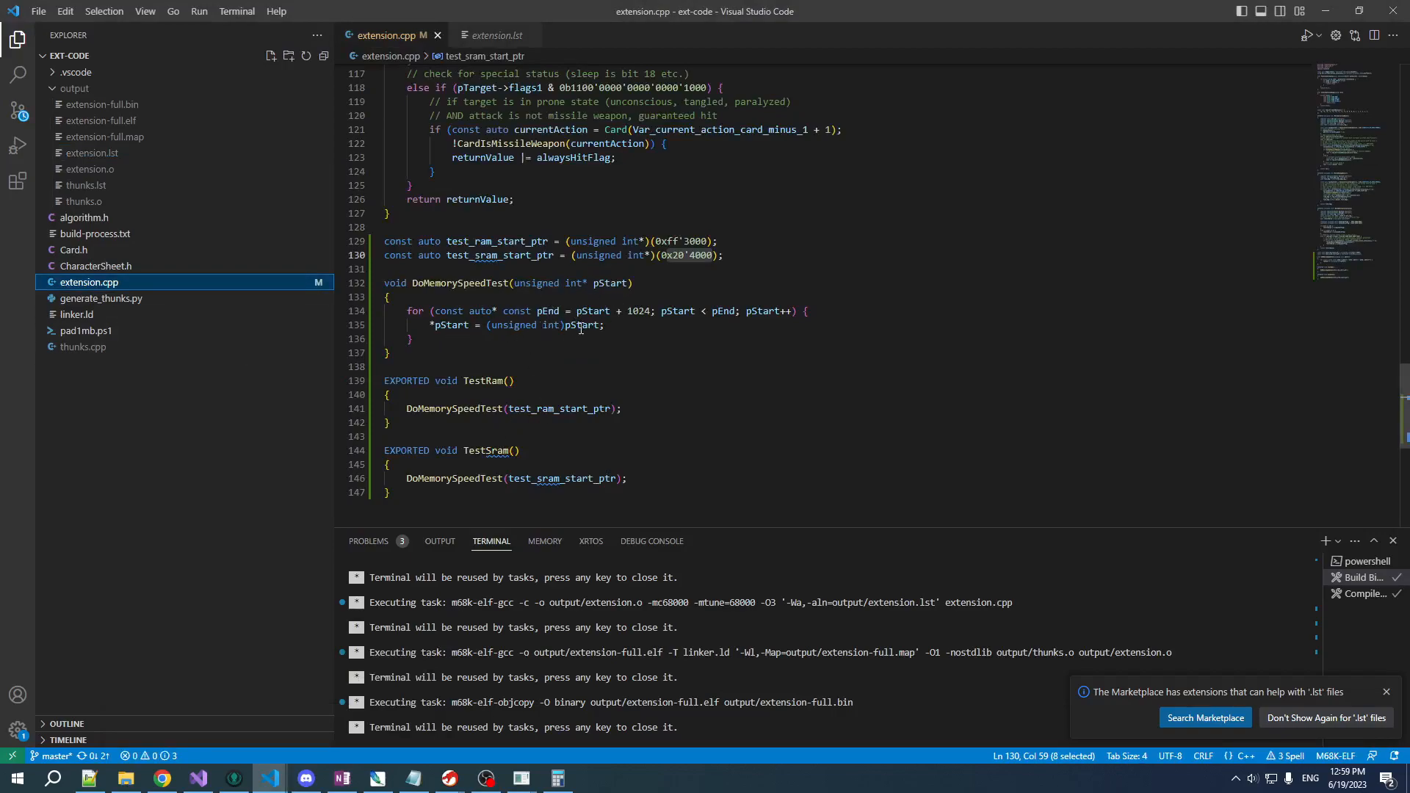